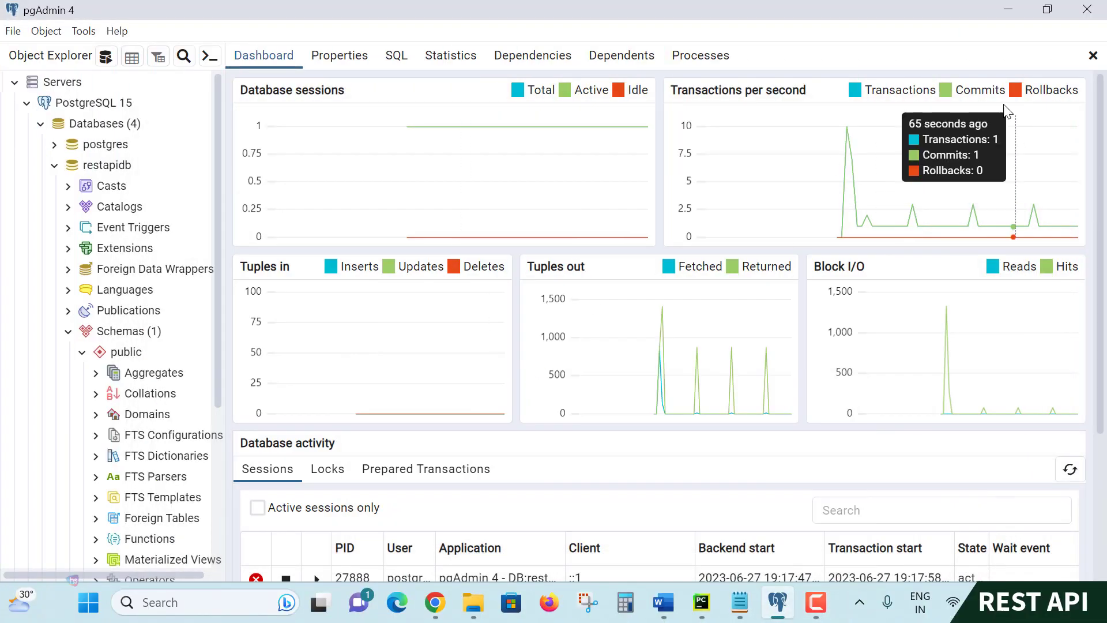
Switch to PyCharm and load the project's settings.py from the Project pane.
click(700, 601)
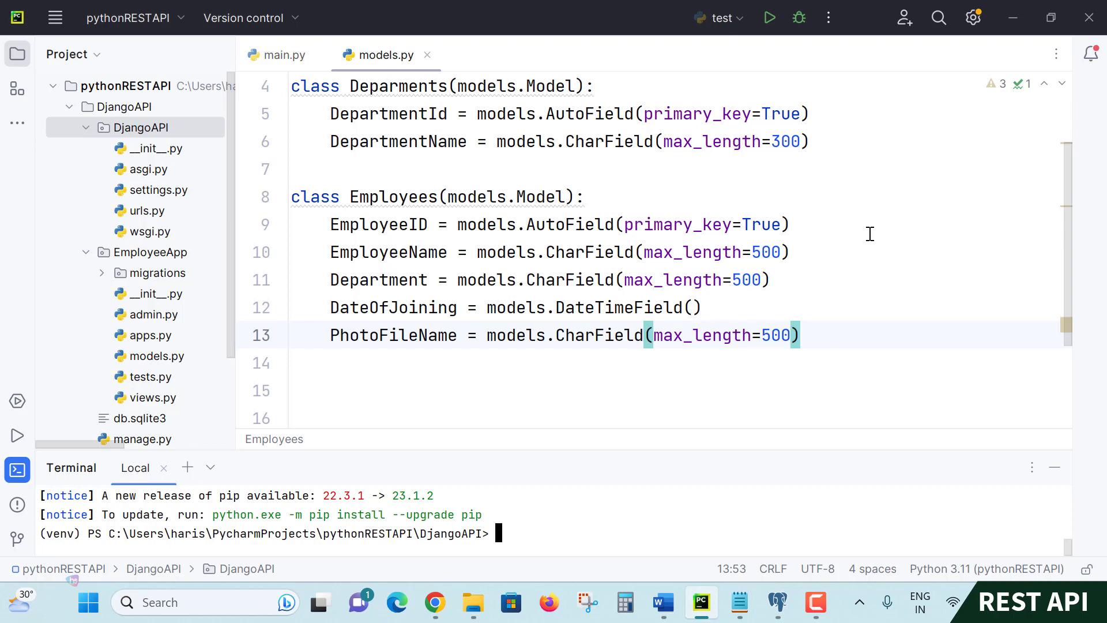
scroll(up, 3)
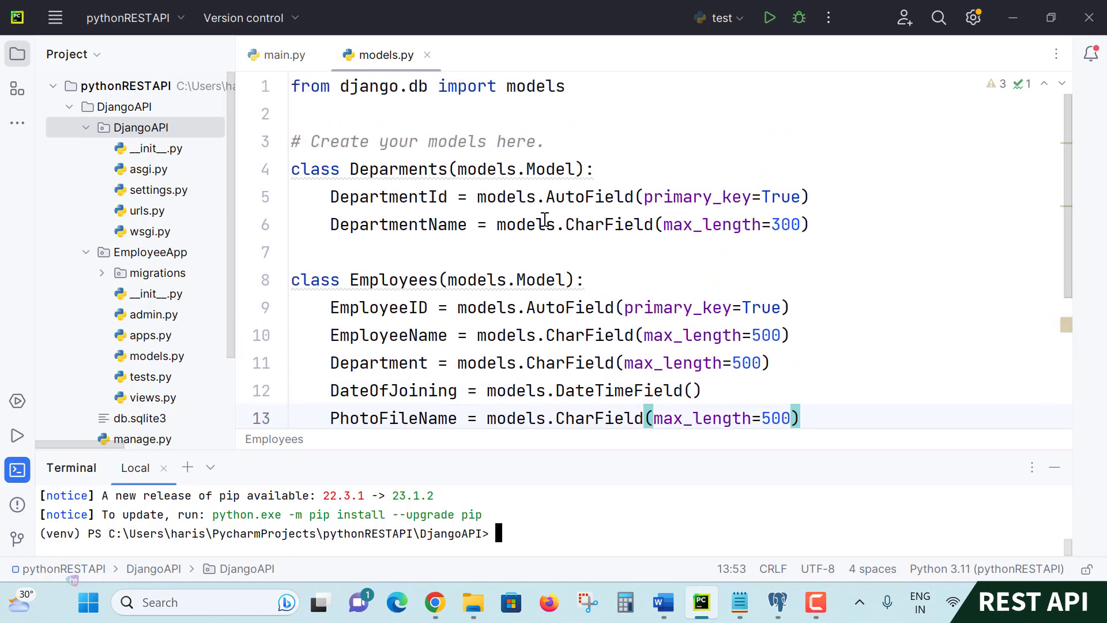
click(123, 106)
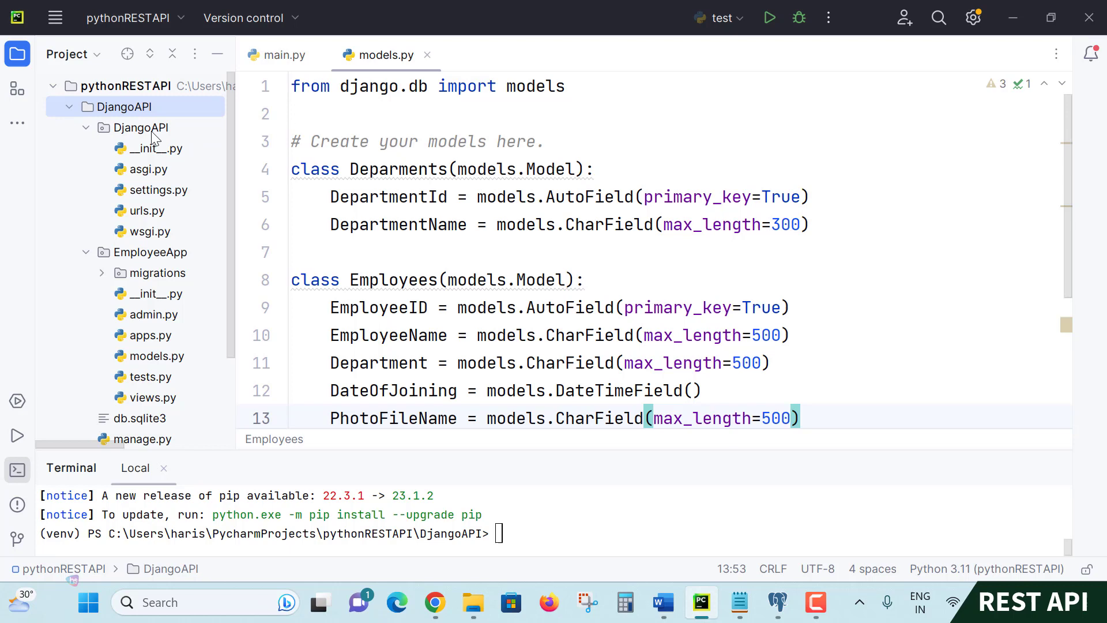
mouse_move(154, 135)
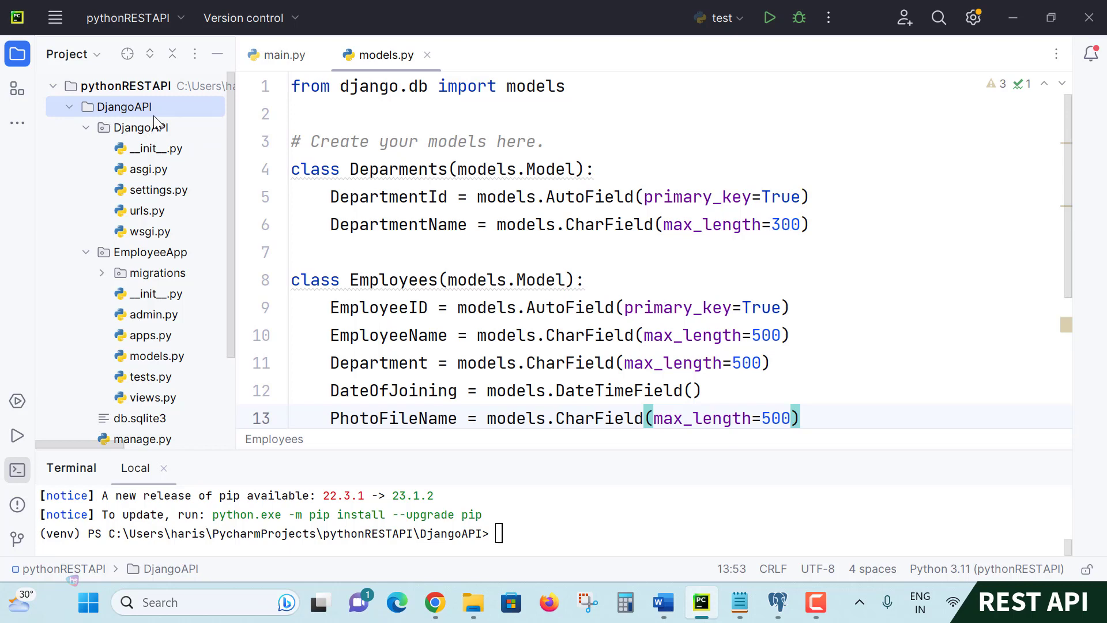
click(158, 190)
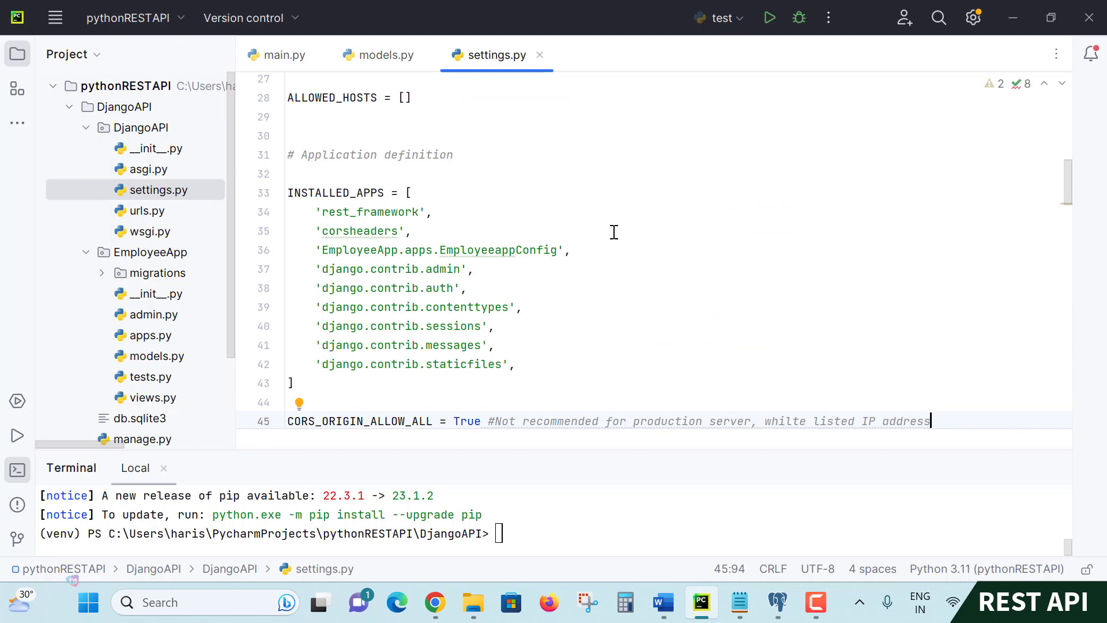
Scroll settings.py down to the default SQLite DATABASES block.
scroll(down, 3)
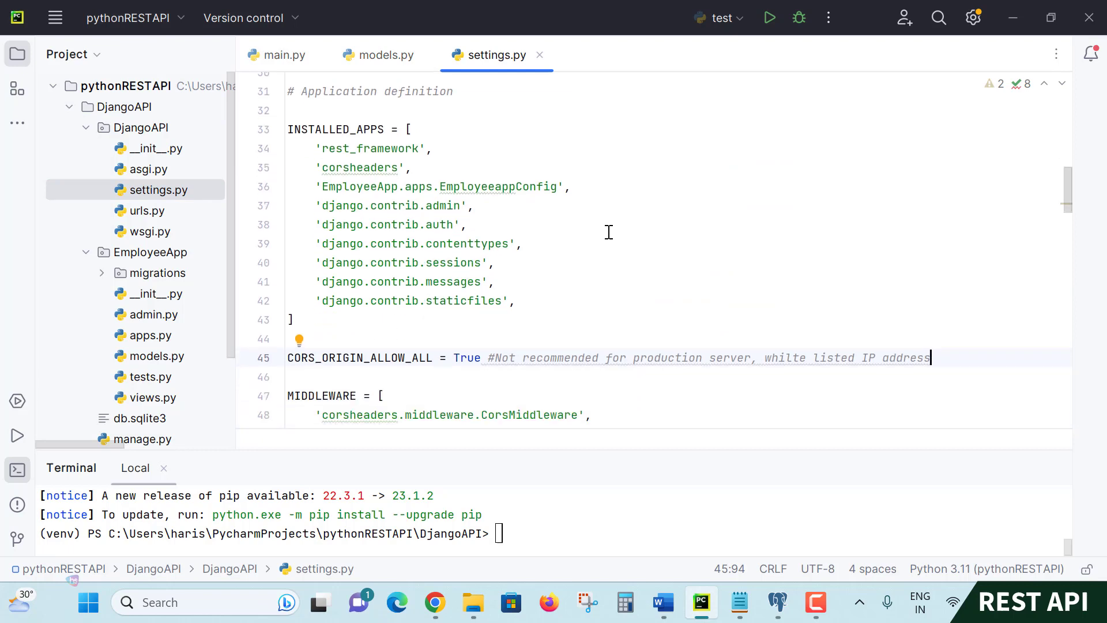
scroll(down, 3)
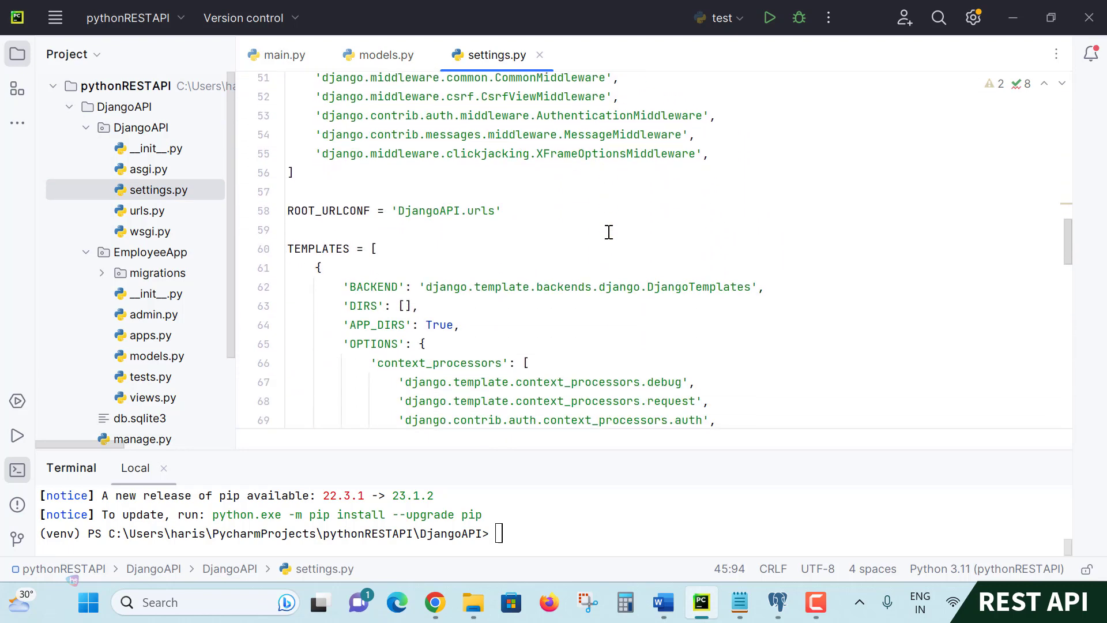
scroll(down, 3)
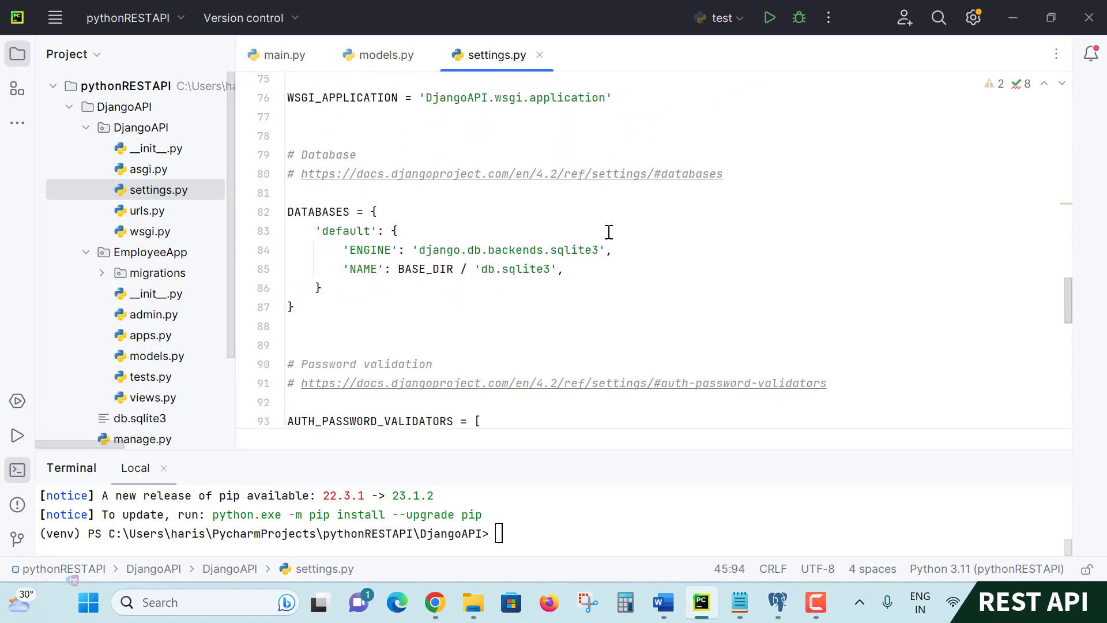
scroll(down, 3)
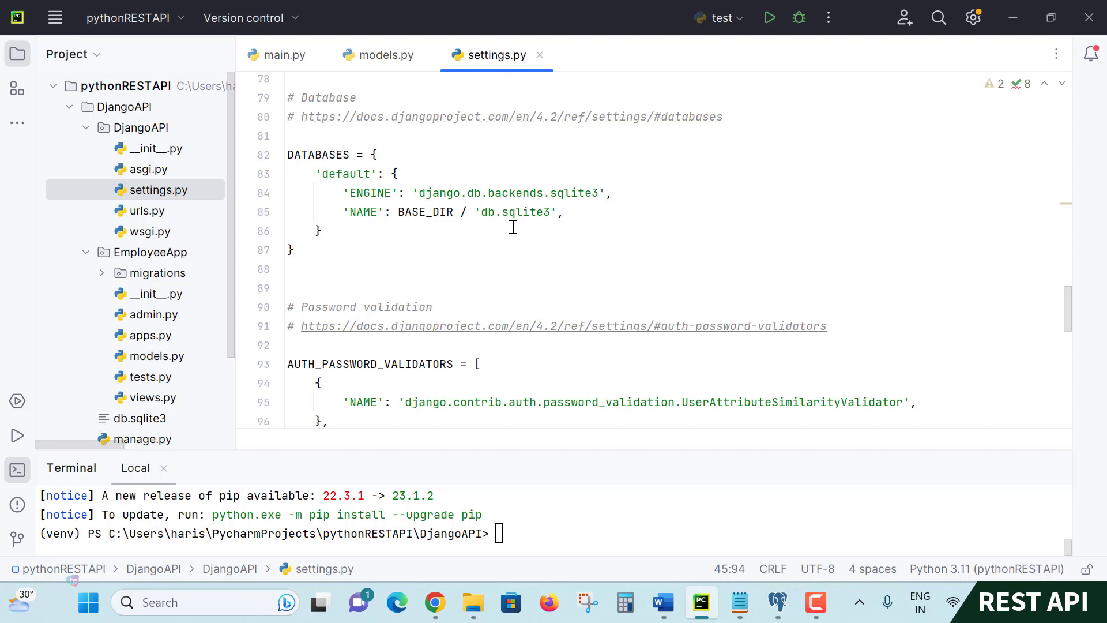
mouse_move(459, 182)
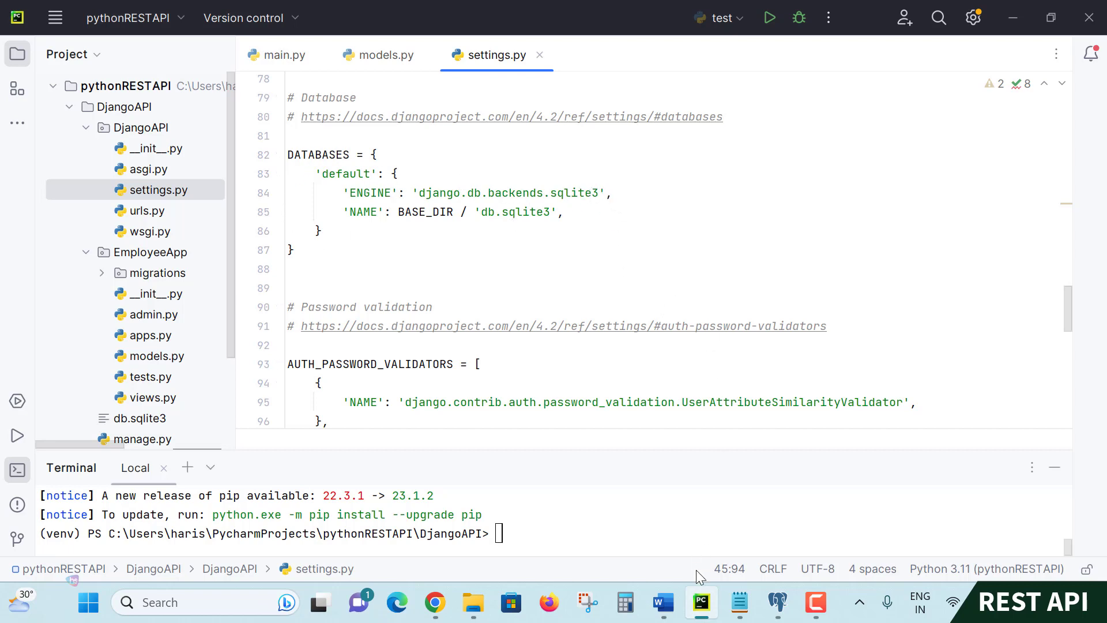
Show the Notepad note listing the PostgreSQL engine, restapidb name, user, host and port 5432.
click(738, 602)
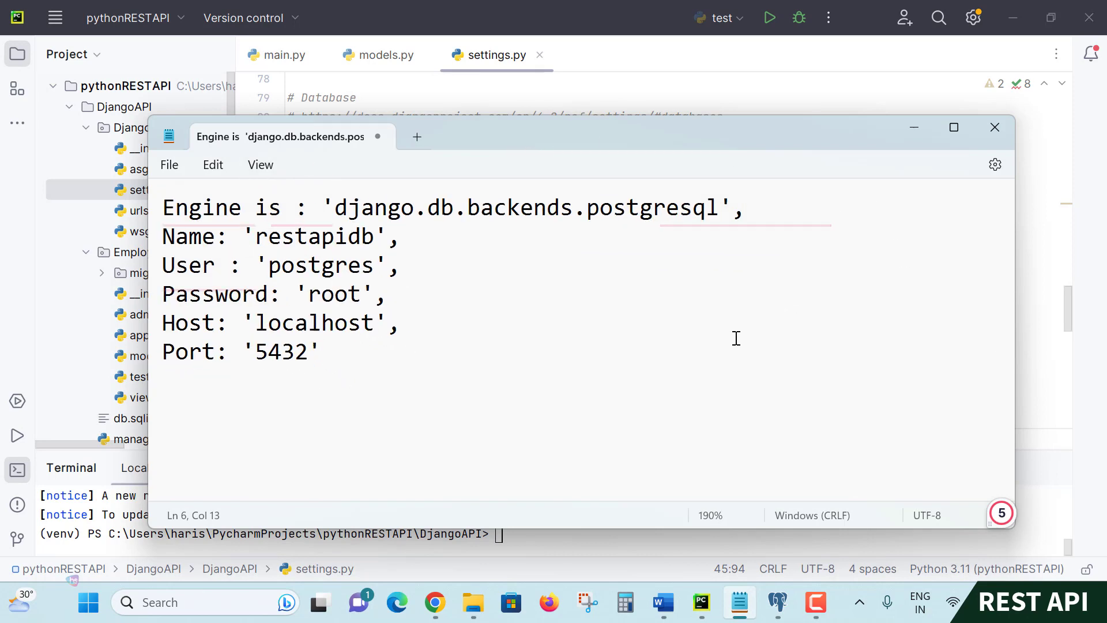
scroll(down, 3)
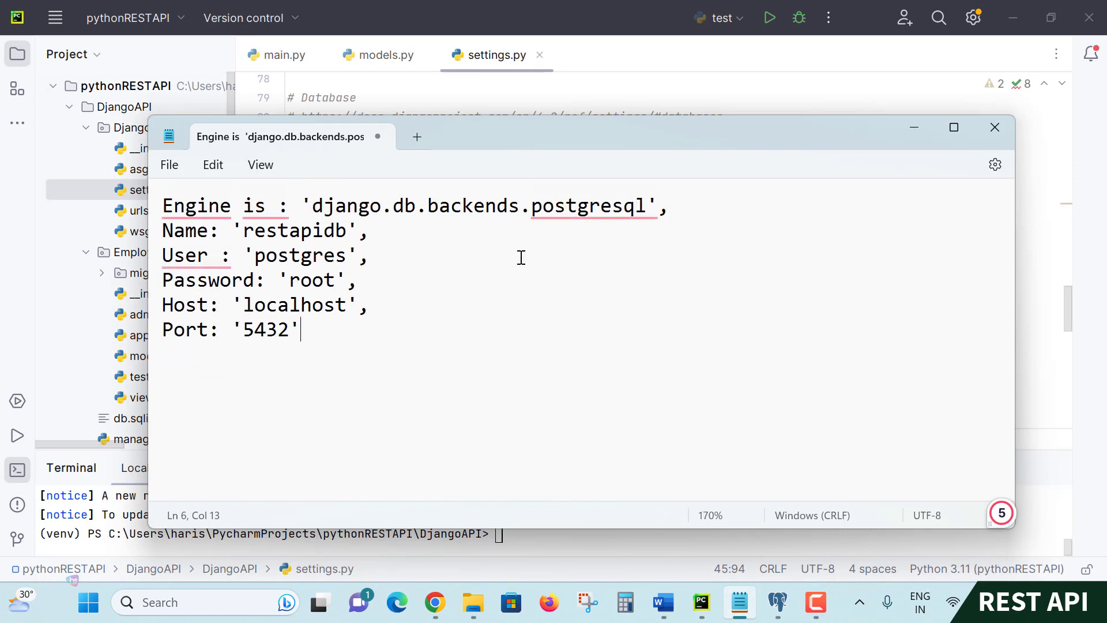
mouse_move(311, 352)
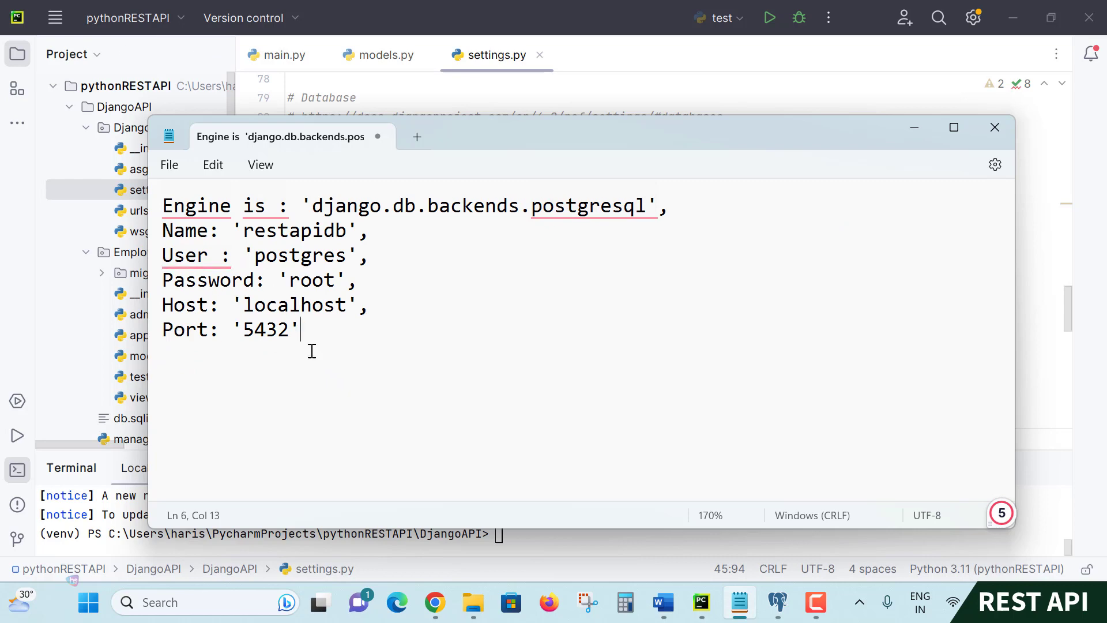
mouse_move(913, 128)
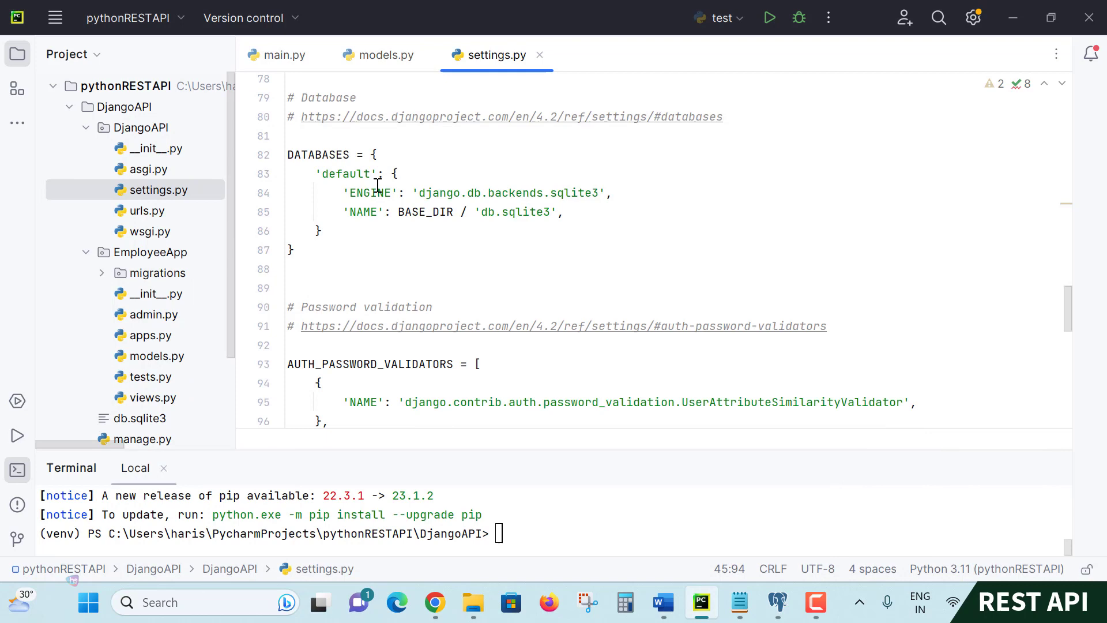
Replace sqlite3 in the ENGINE line with postgresql.
click(555, 192)
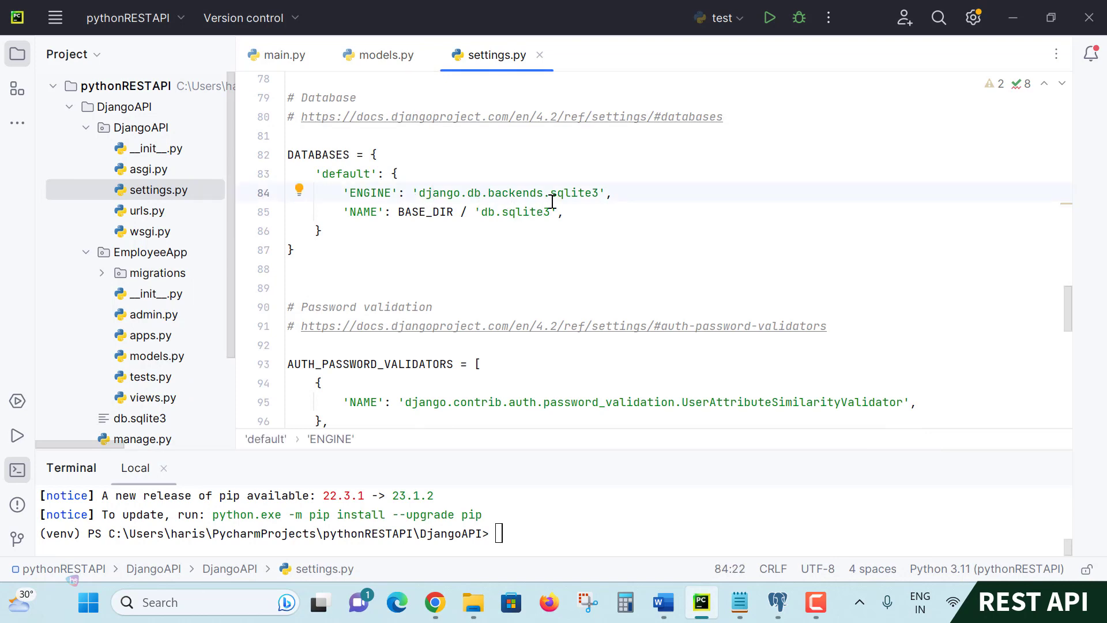
double_click(572, 192)
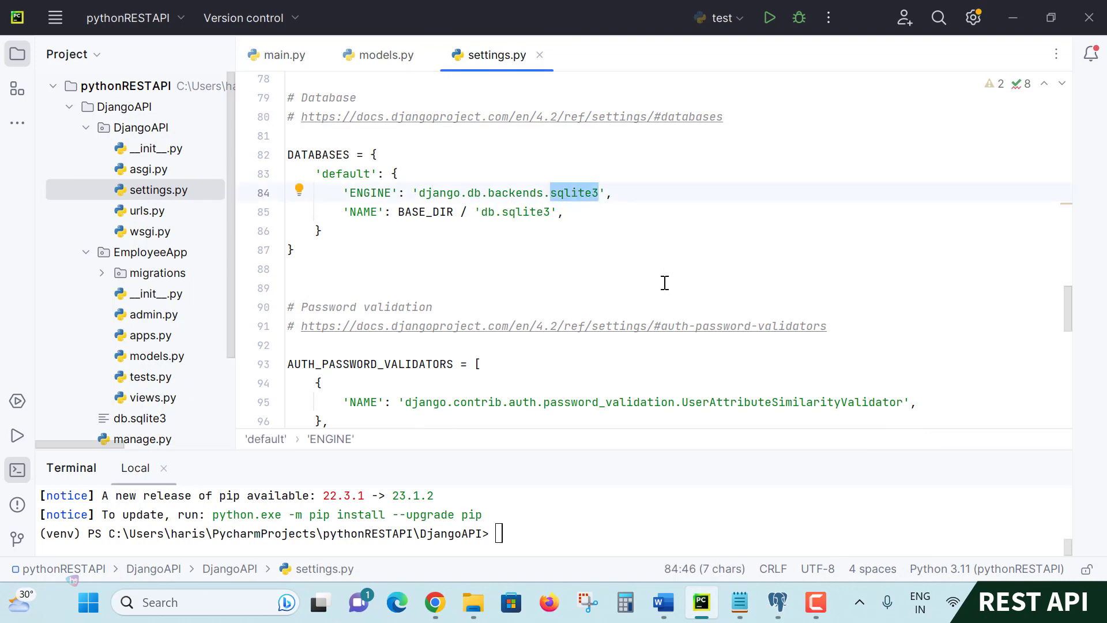
text(postgr)
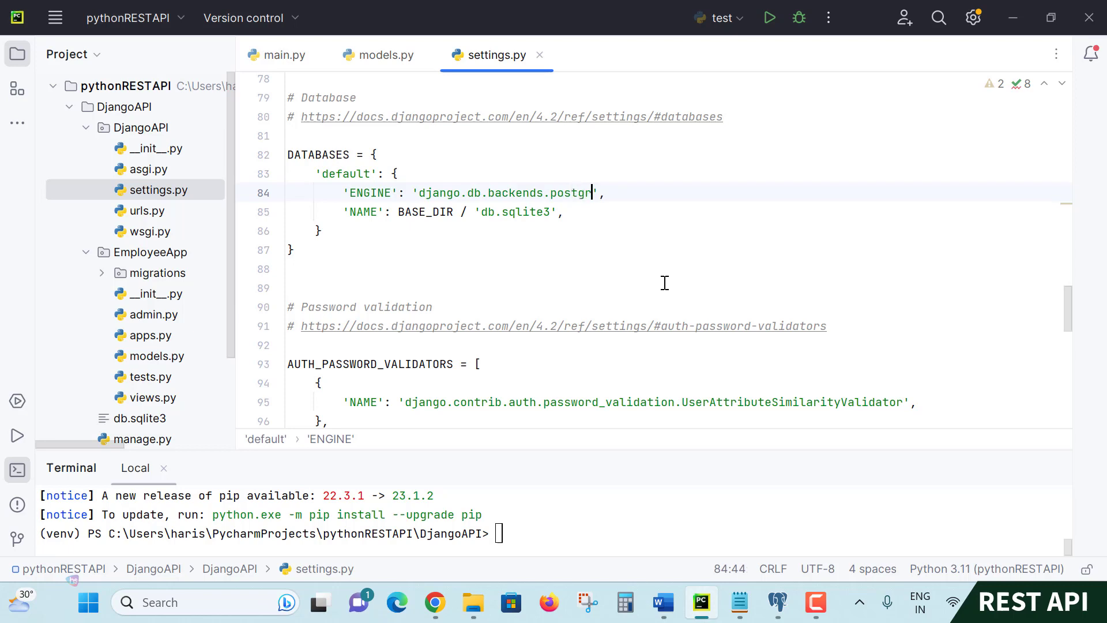
text(esql)
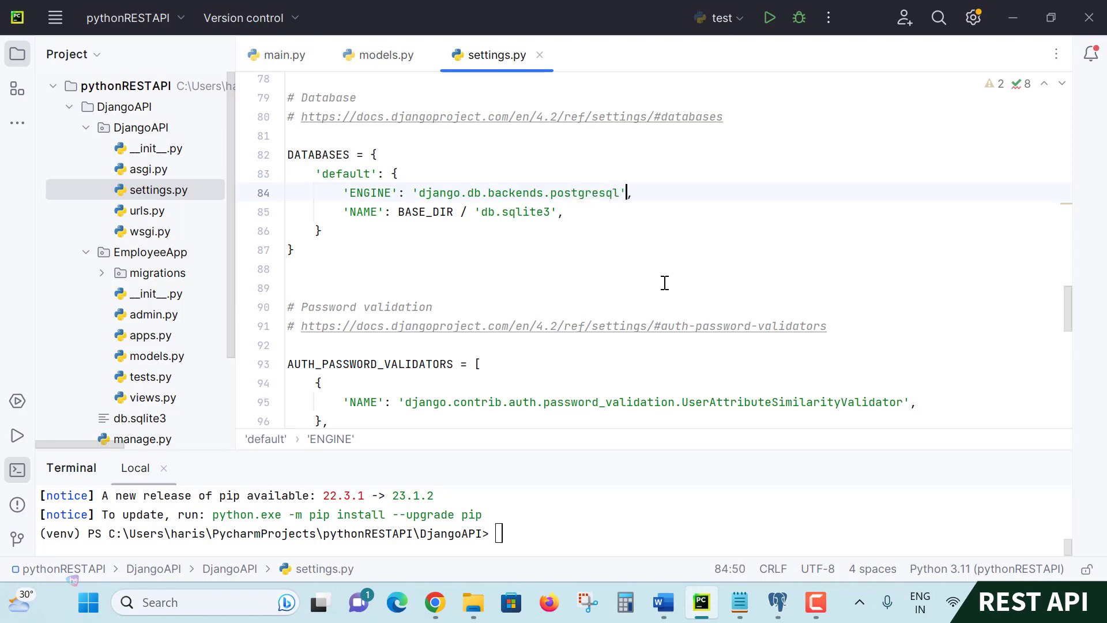
Replace the BASE_DIR / 'db.sqlite3' NAME value with 'restapidb'.
click(546, 213)
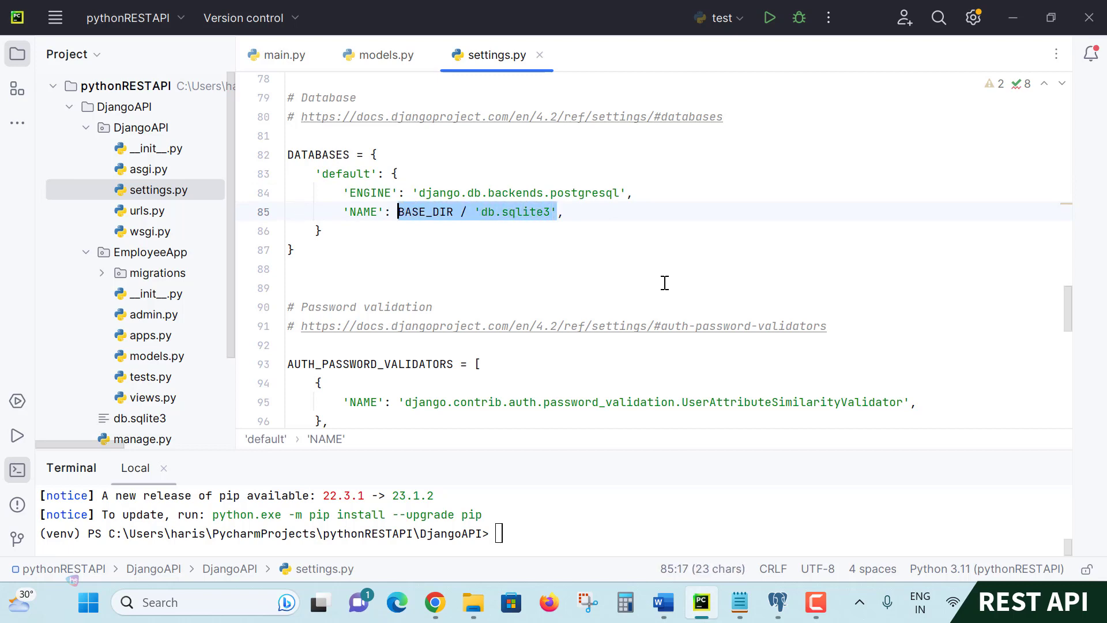
key(Delete)
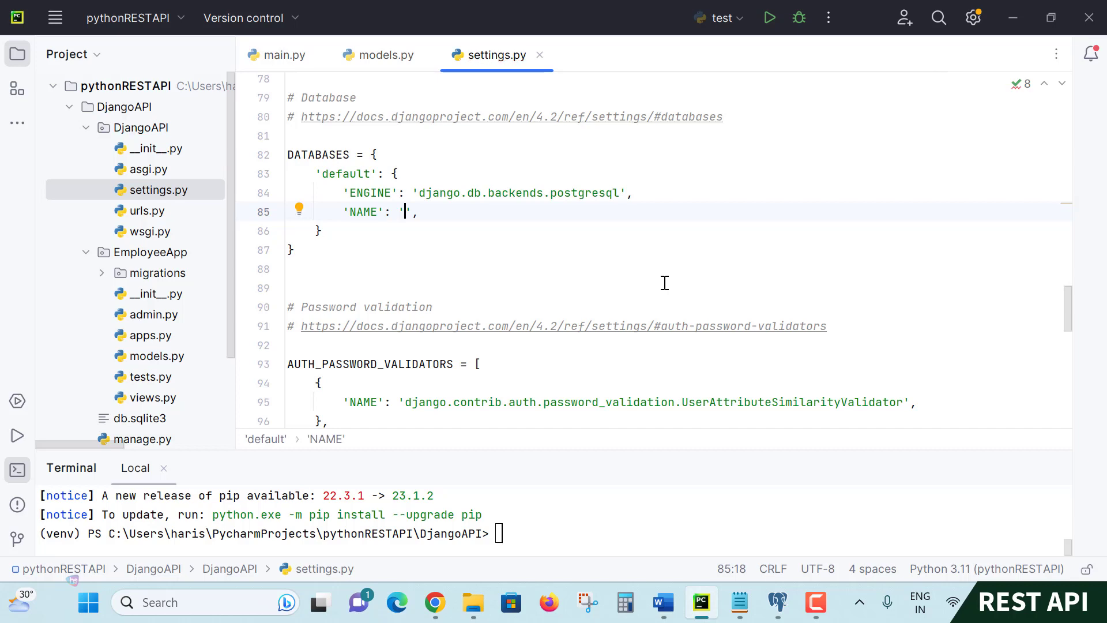
text(restapidb)
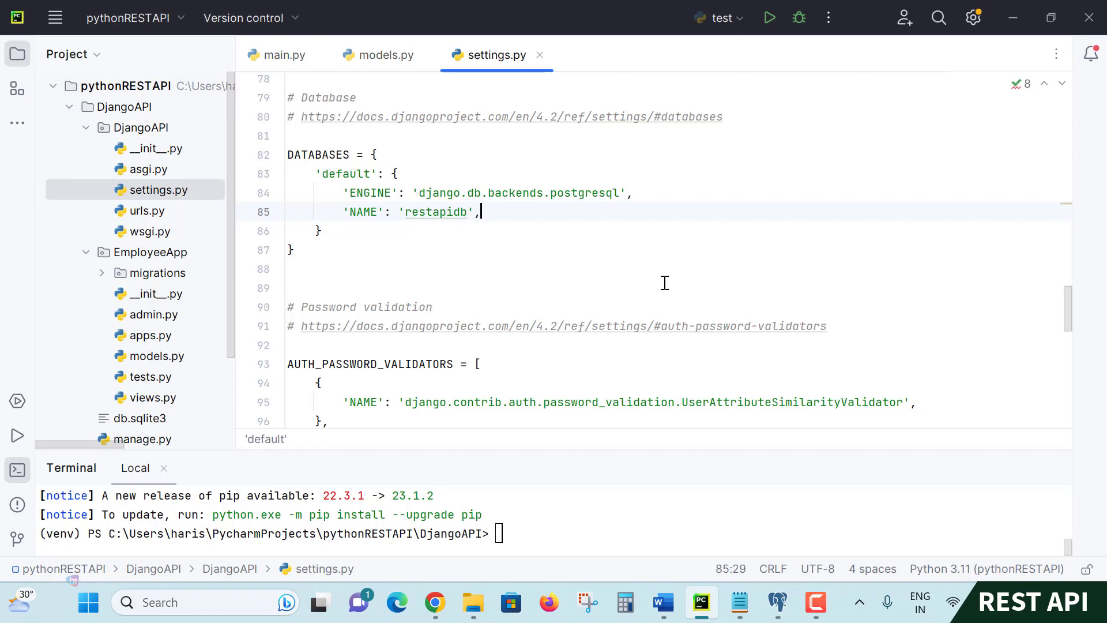
click(776, 602)
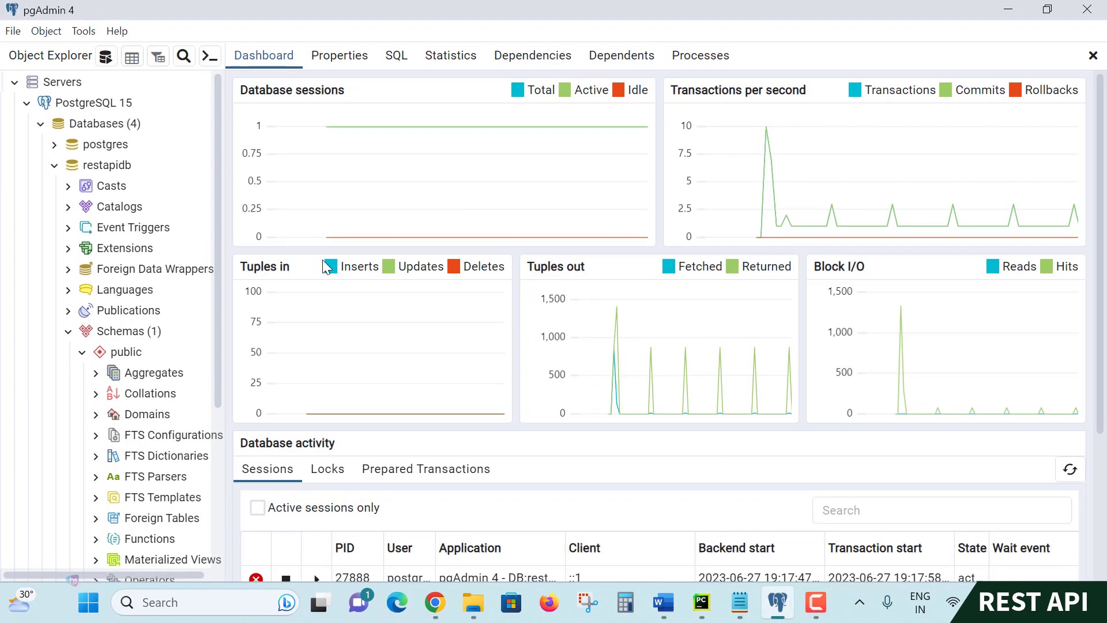
mouse_move(341, 225)
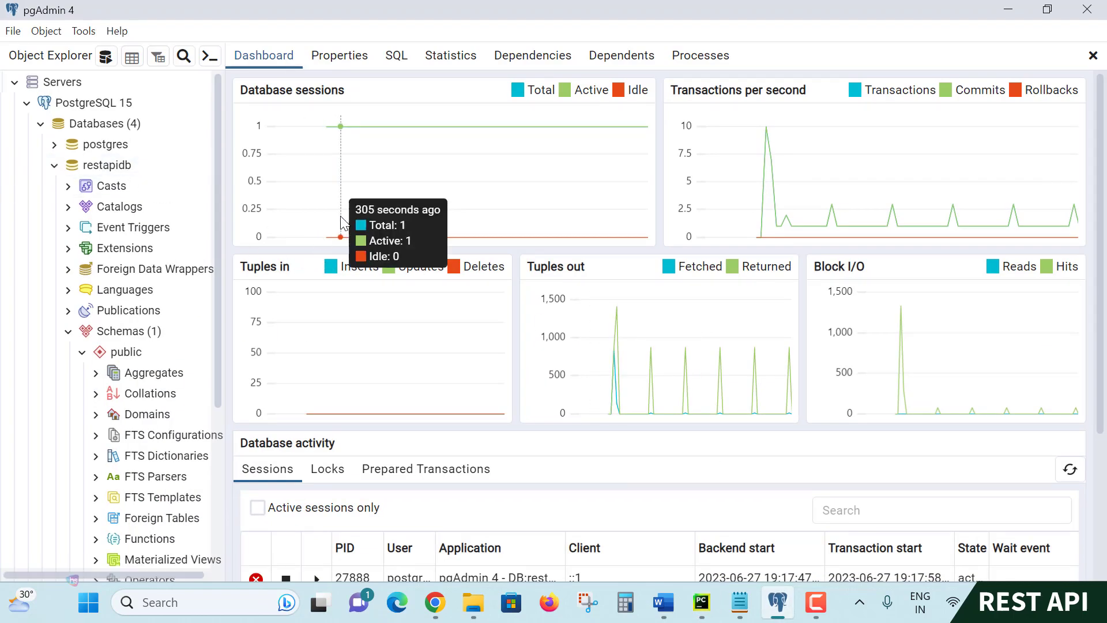
mouse_move(125, 289)
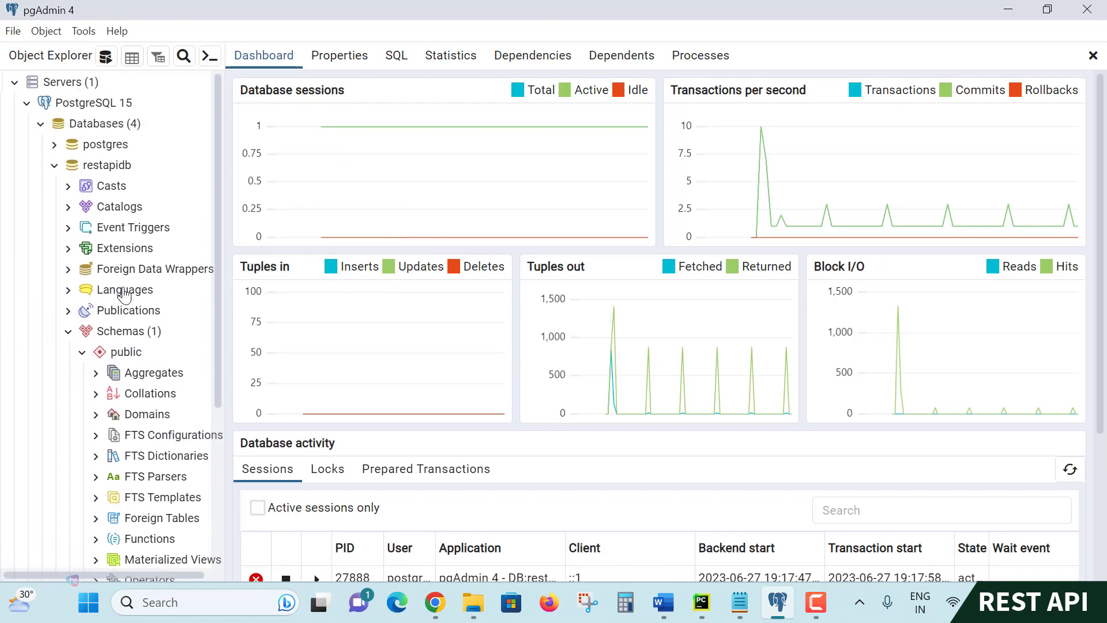
click(108, 165)
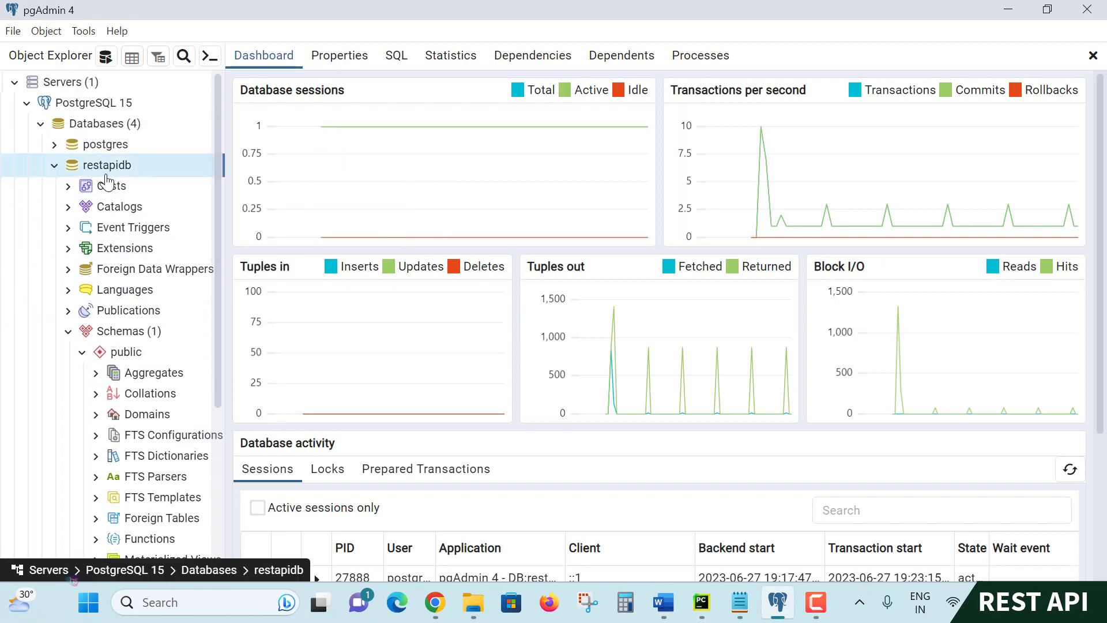
click(53, 165)
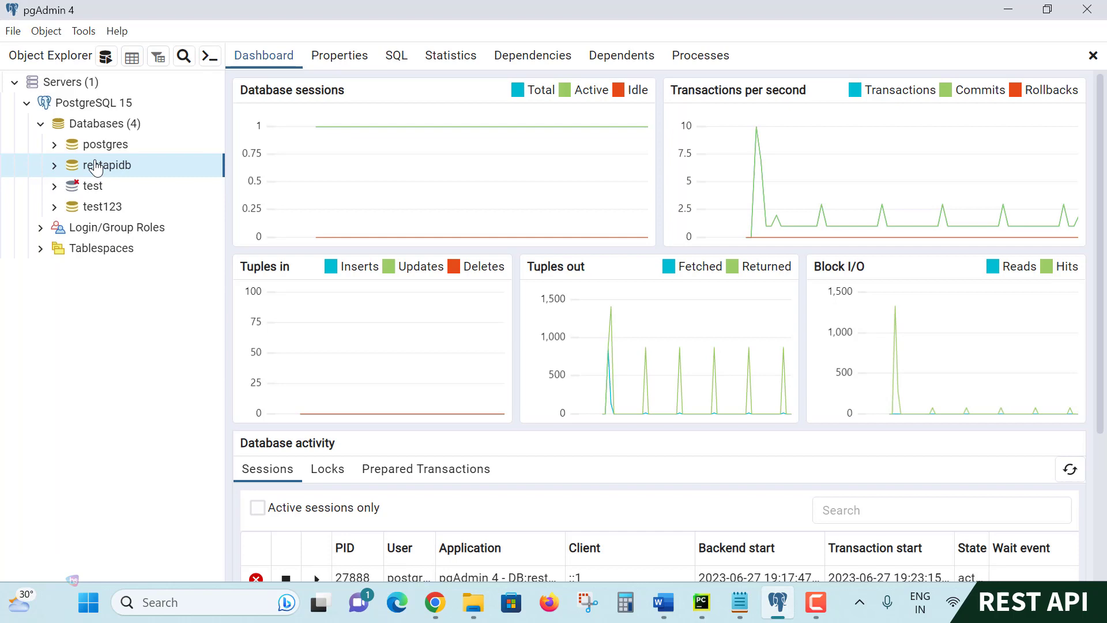
click(55, 165)
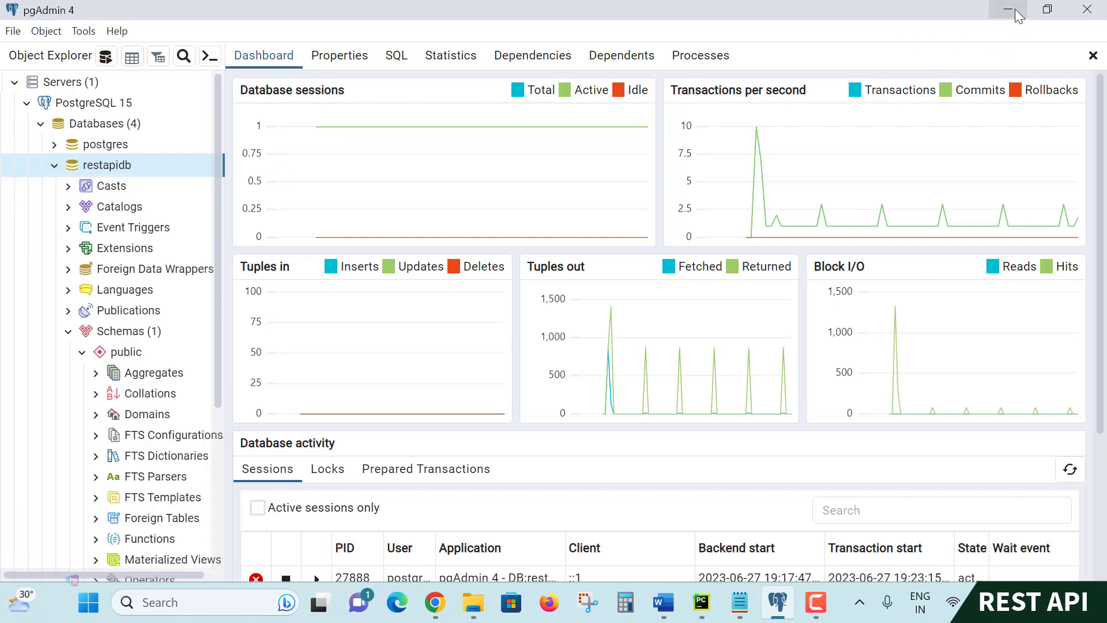
Minimize pgAdmin and write 'USER': 'postgres', on line 86 below NAME.
click(700, 601)
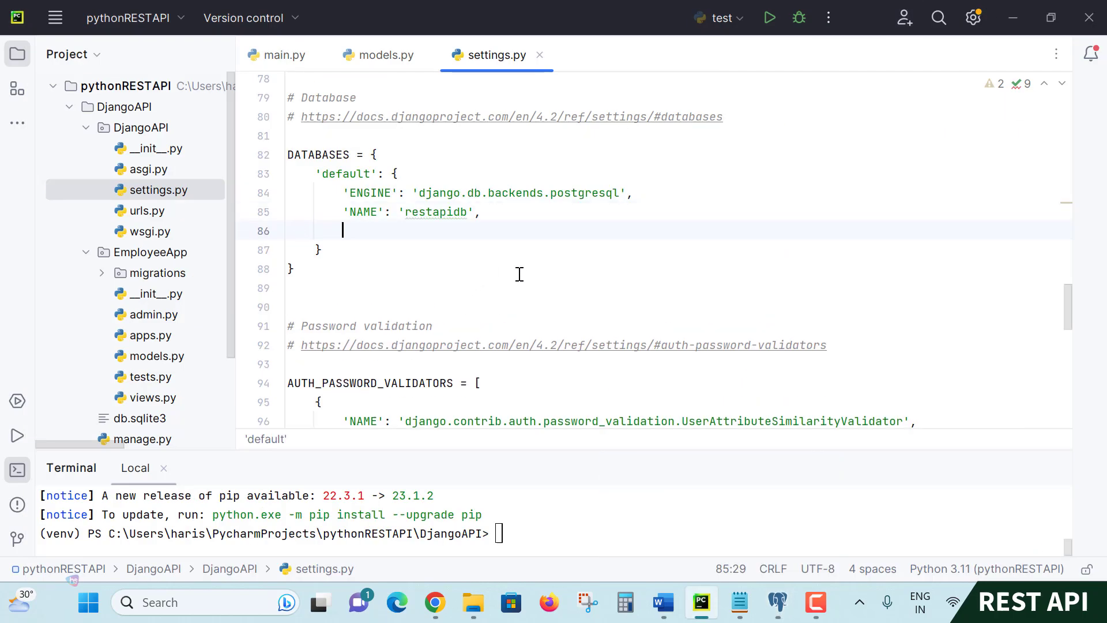
click(342, 231)
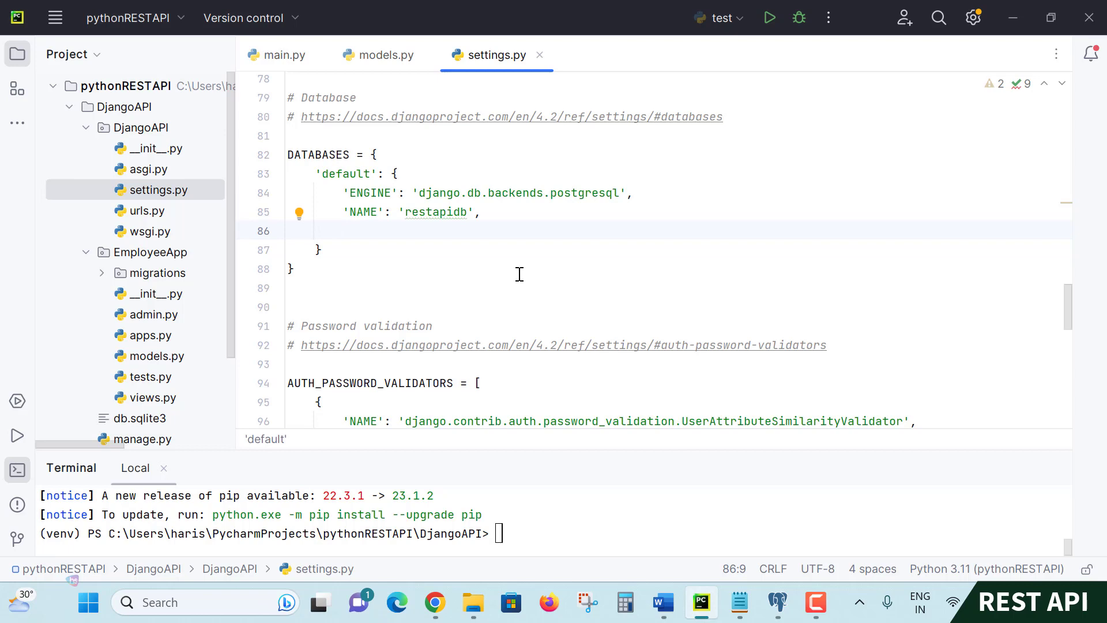
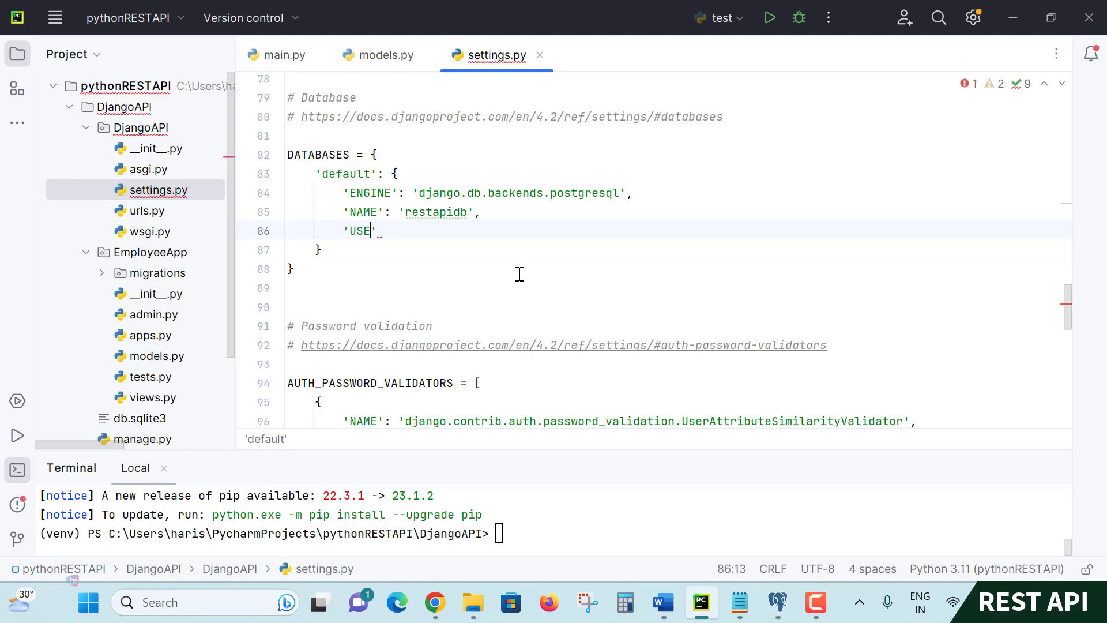
key(backspace)
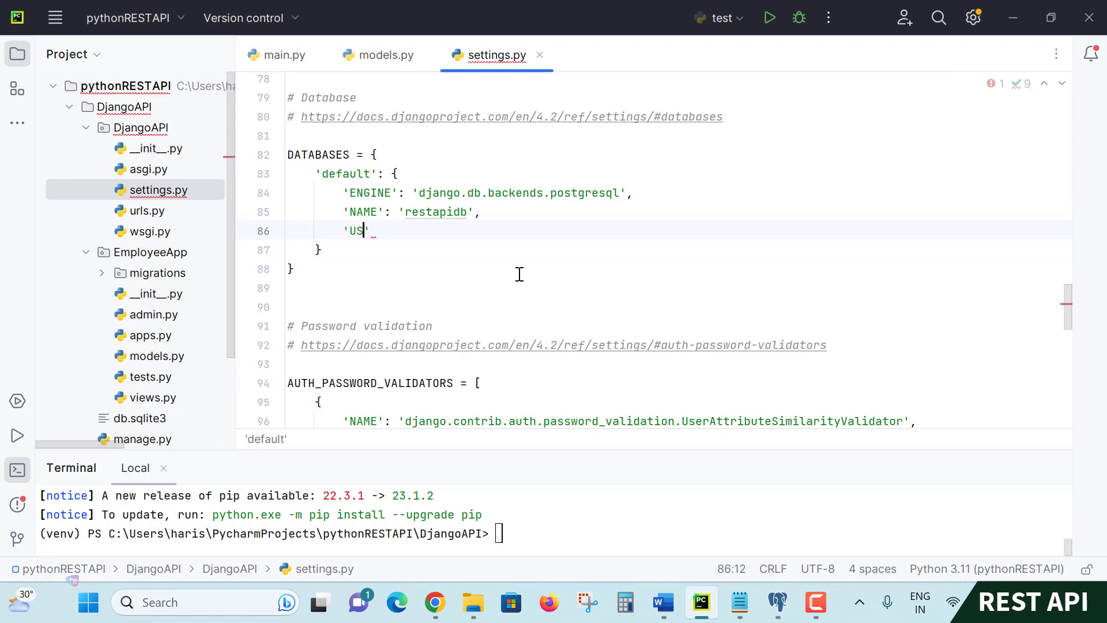
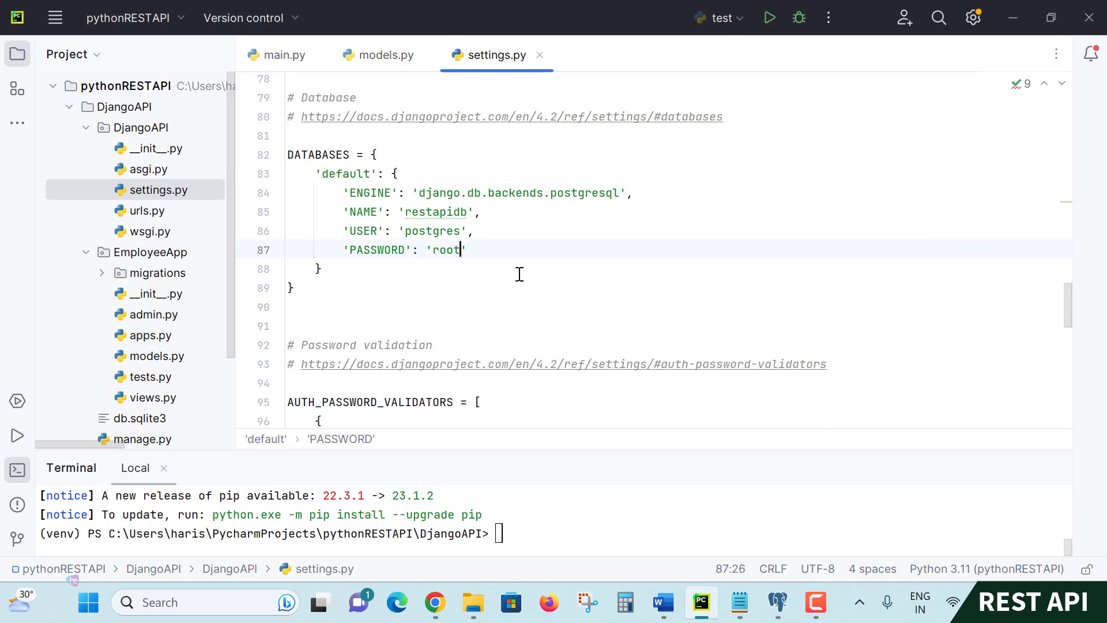
key(enter)
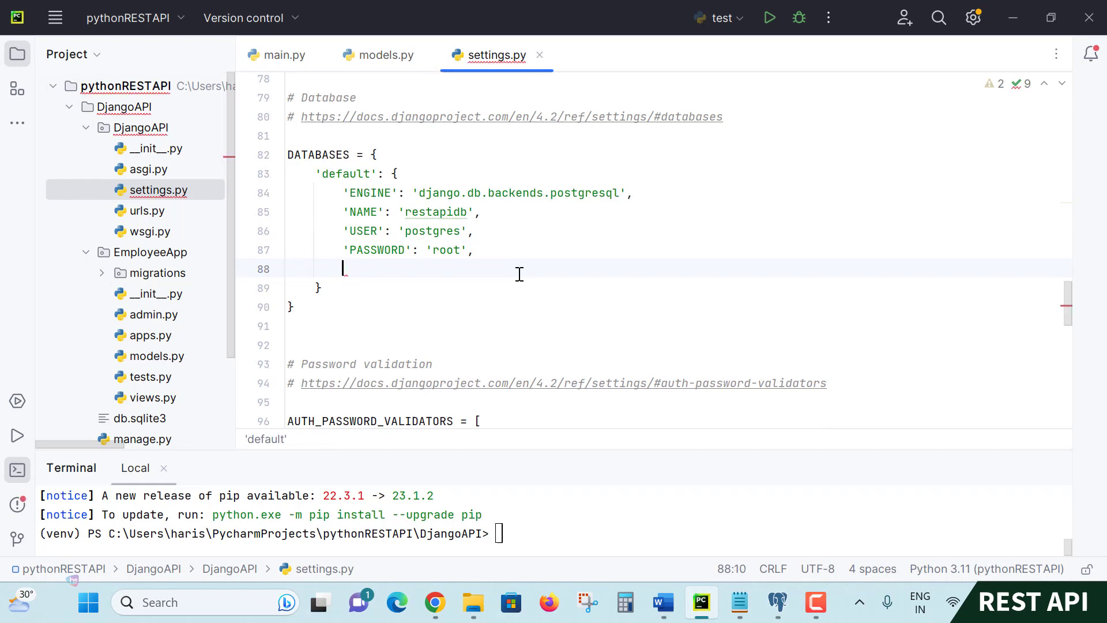
Write the 'HOST': 'localhost', entry on line 88 and start a new line.
text('')
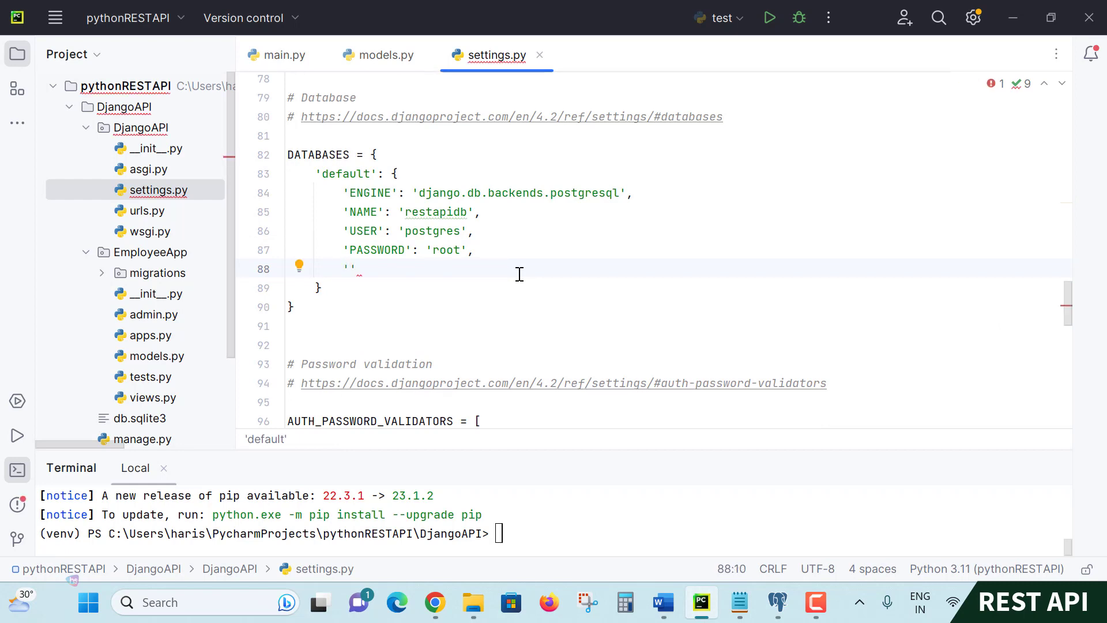
text(HOST)
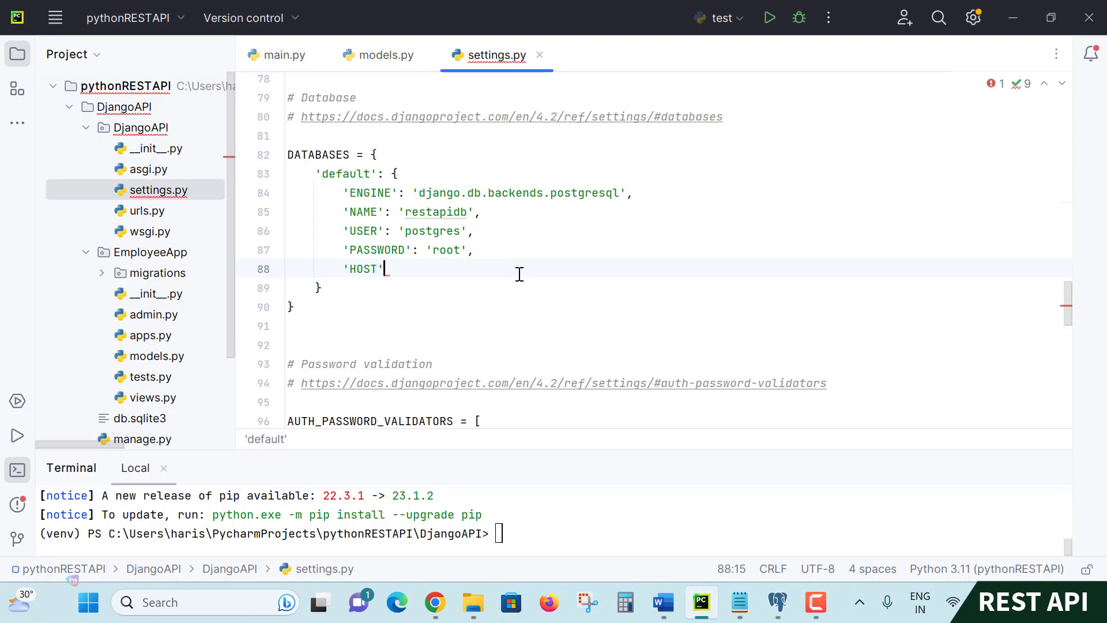
text(: ')
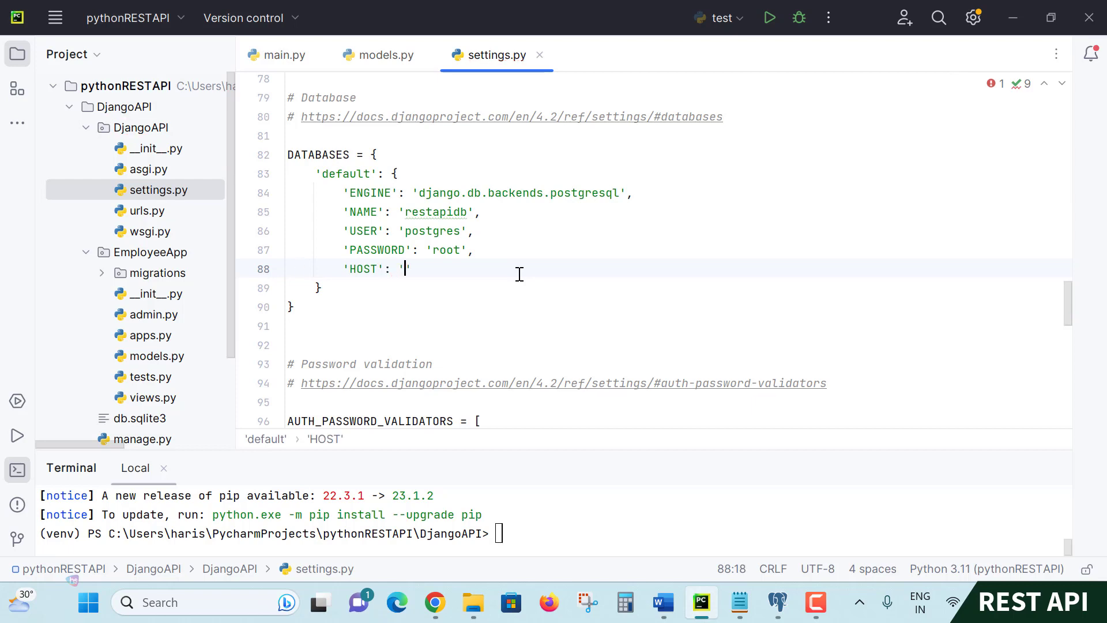
text(local)
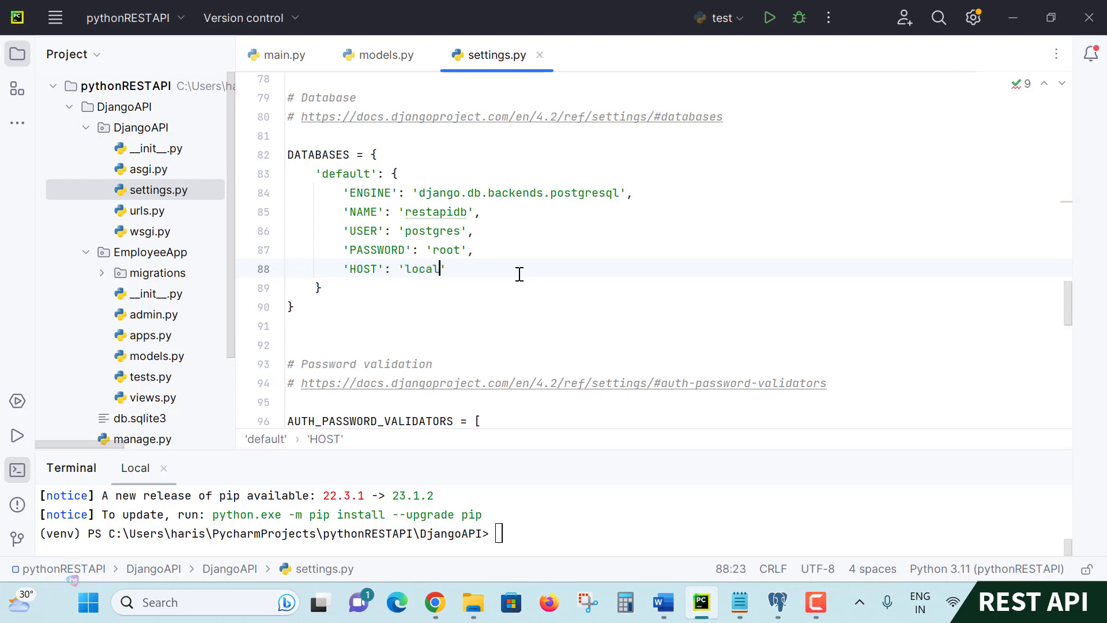
text(host)
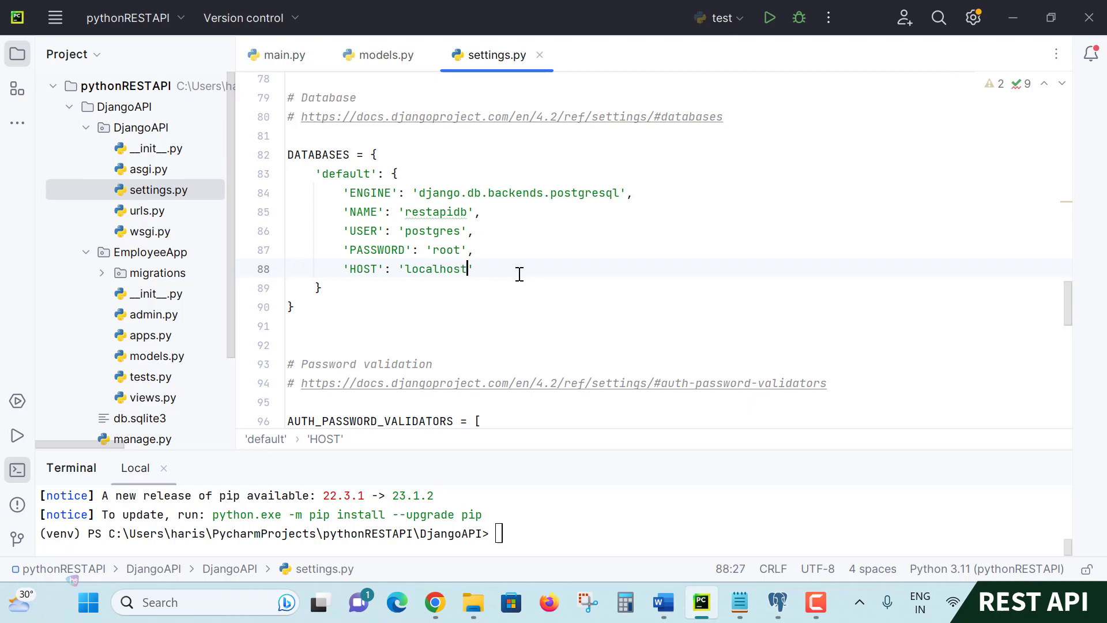
key(enter)
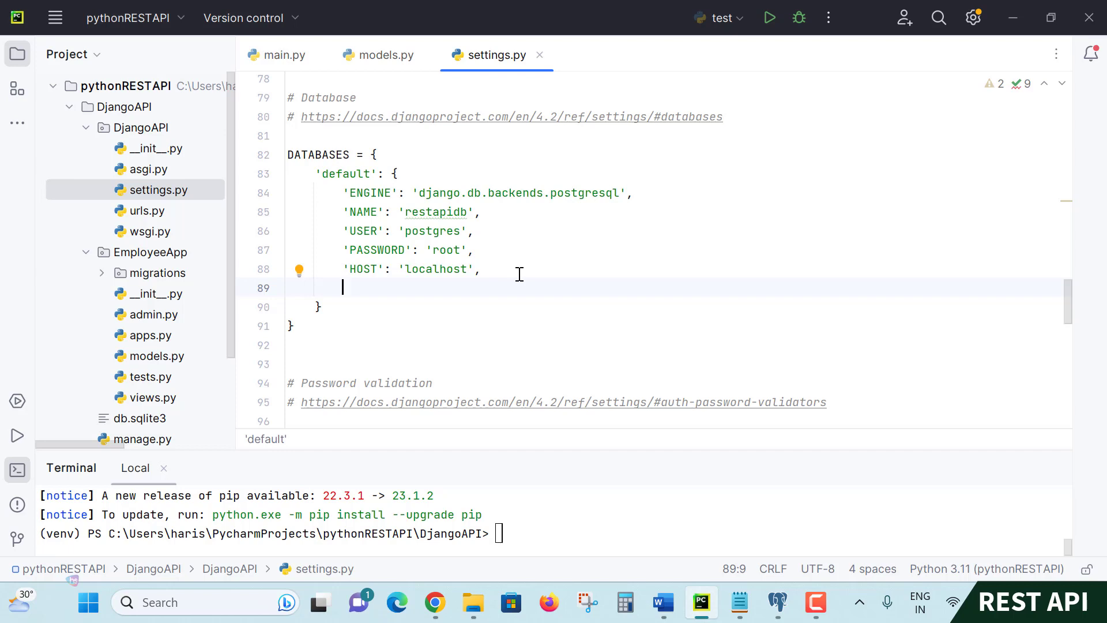
Write the 'PORT': '5432' entry and move the caret past the closing brace.
text('P')
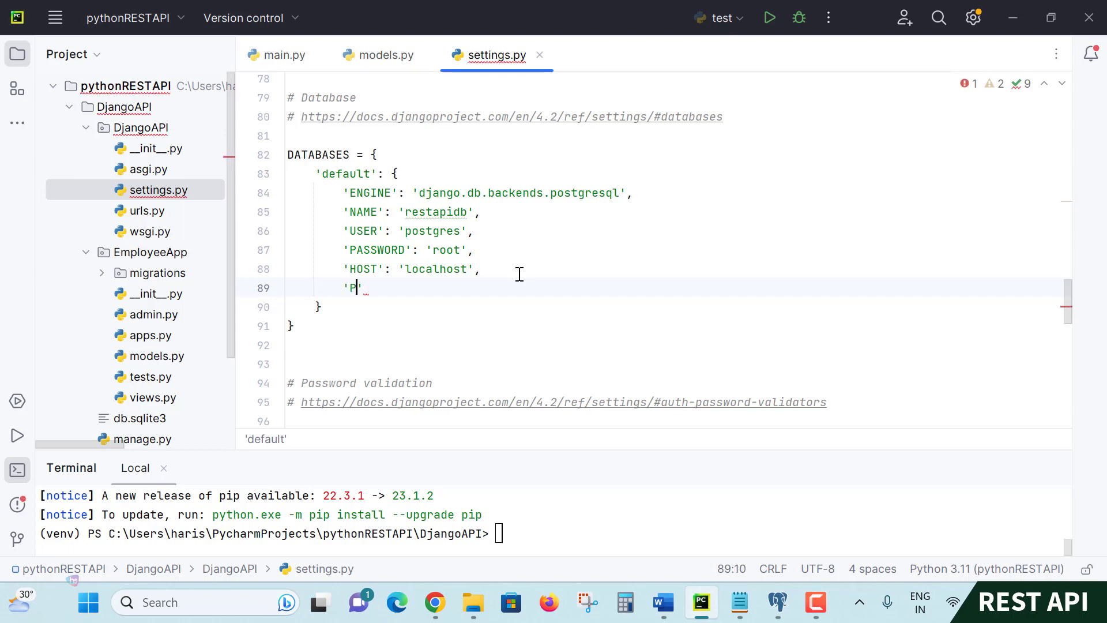
text(O)
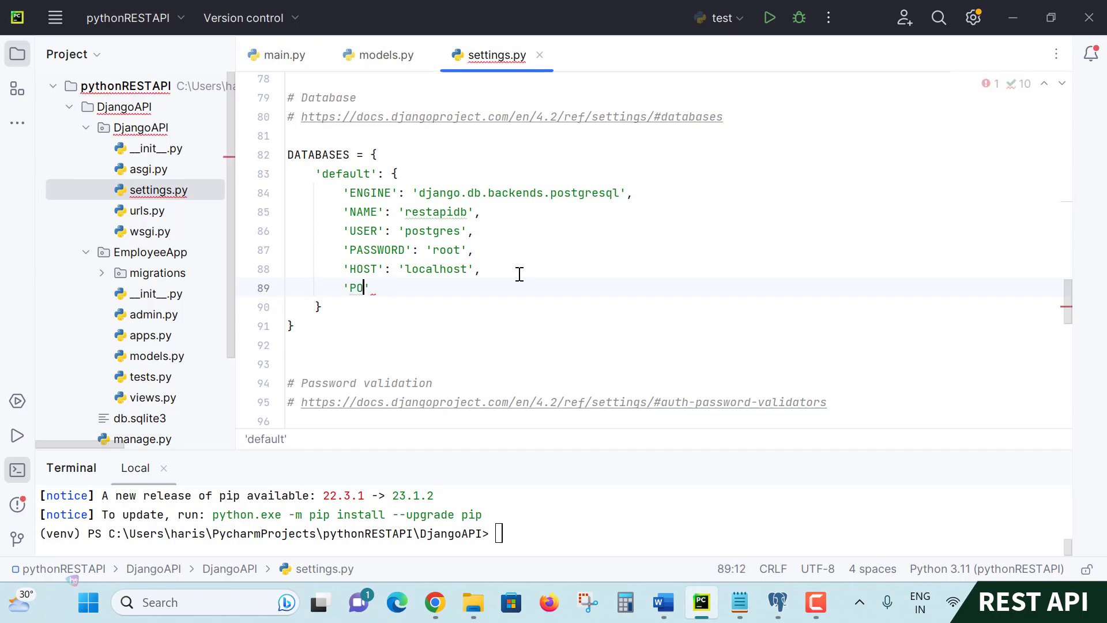
text(RT':)
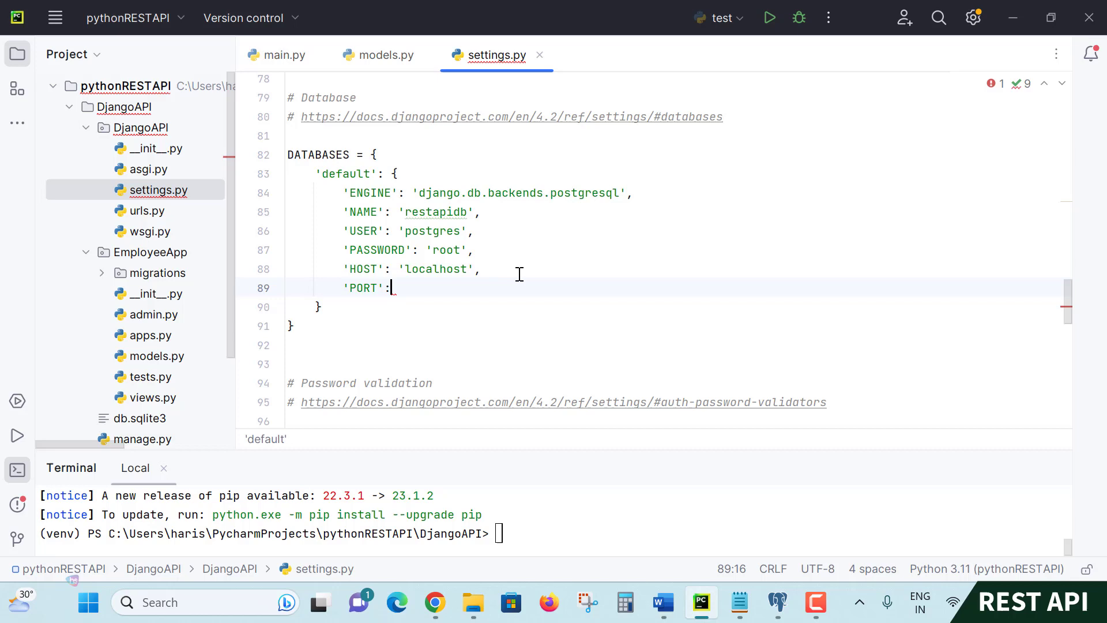
text('')
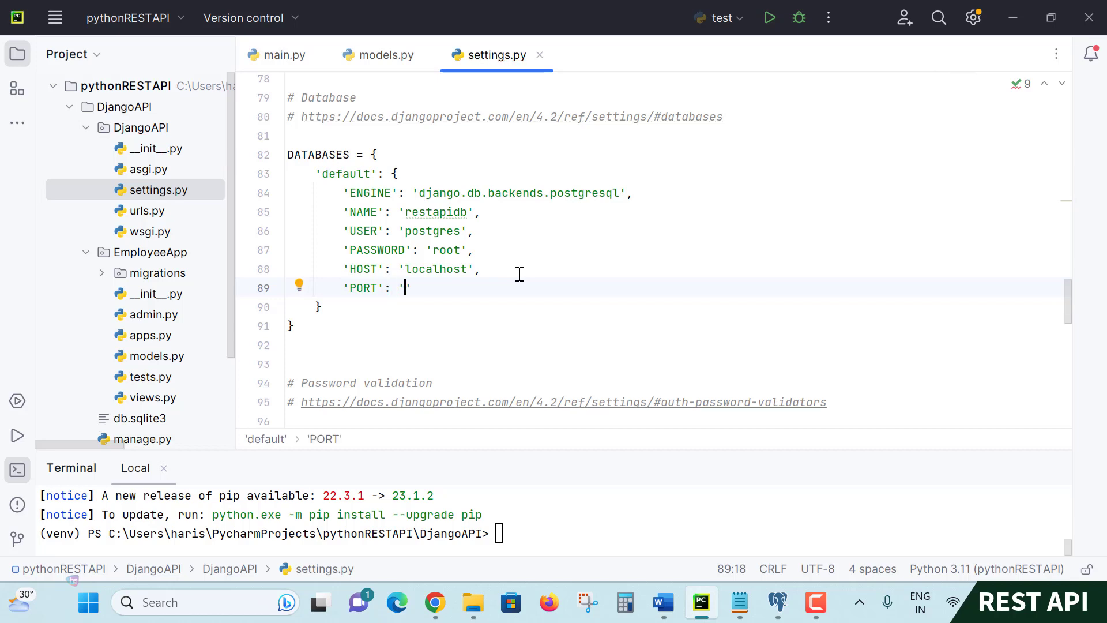
text(5432)
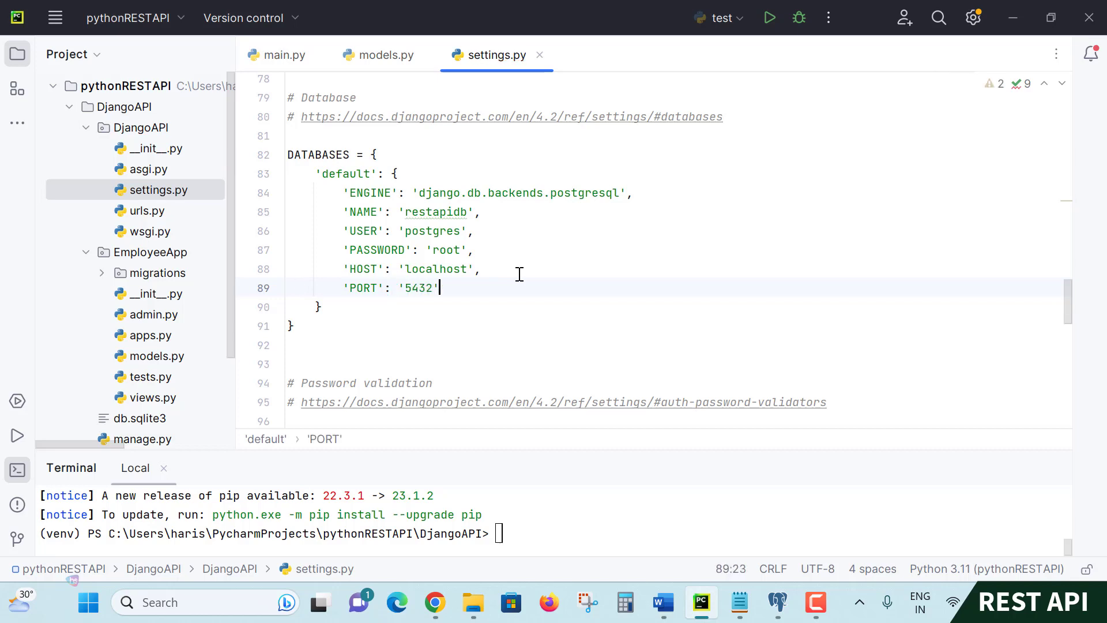
mouse_move(450, 222)
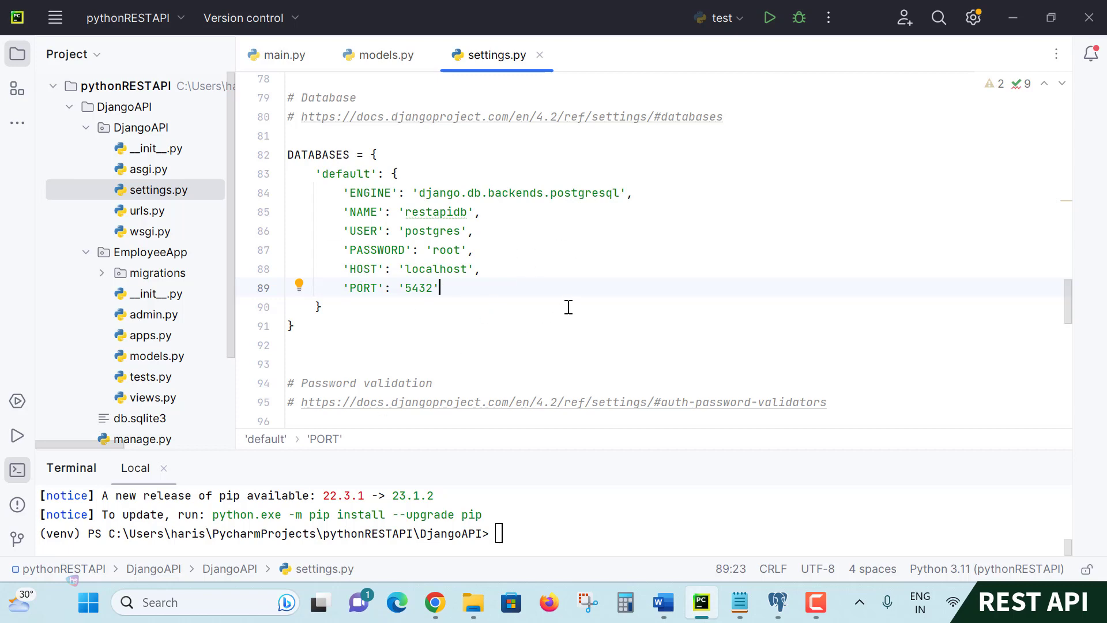
click(480, 269)
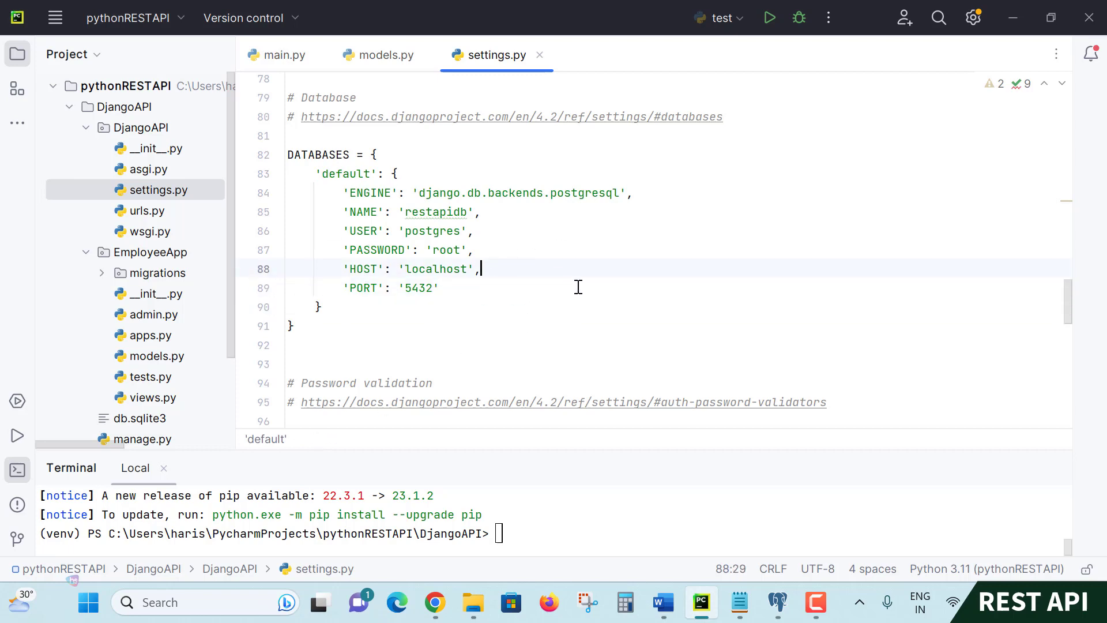
mouse_move(562, 318)
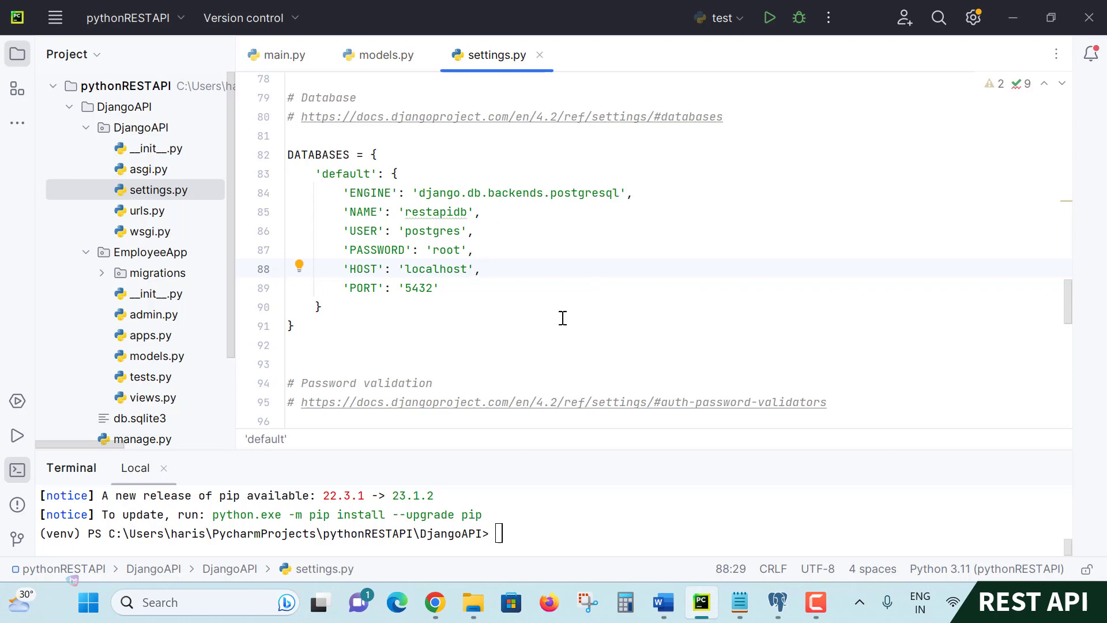
click(290, 325)
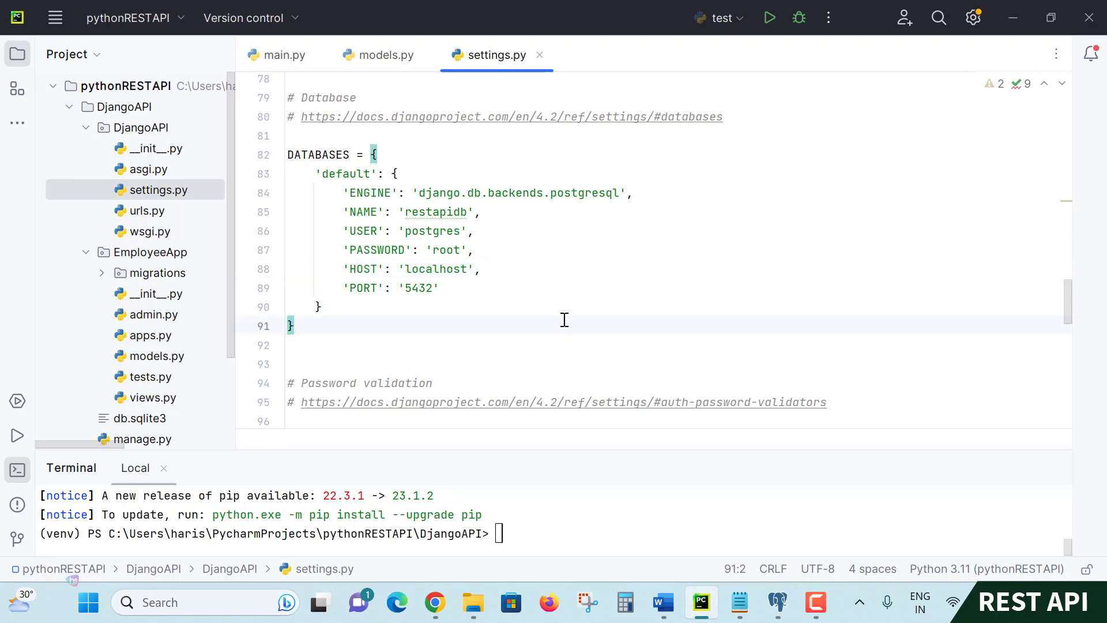
Zoom the editor font to 16pt with the DATABASES block in view.
scroll(up, 3)
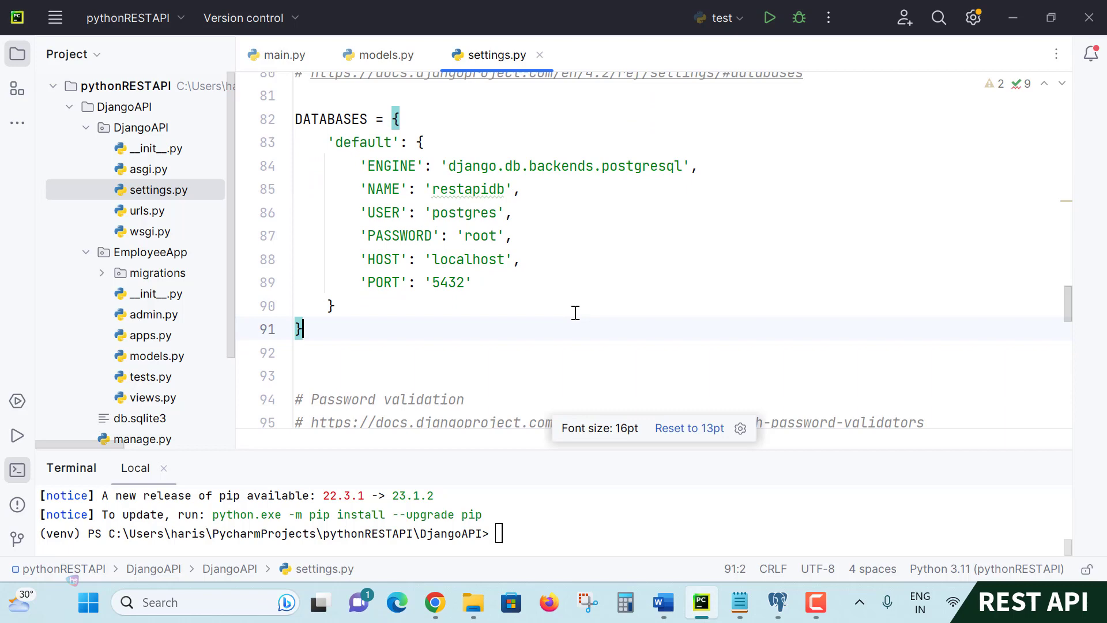
scroll(up, 3)
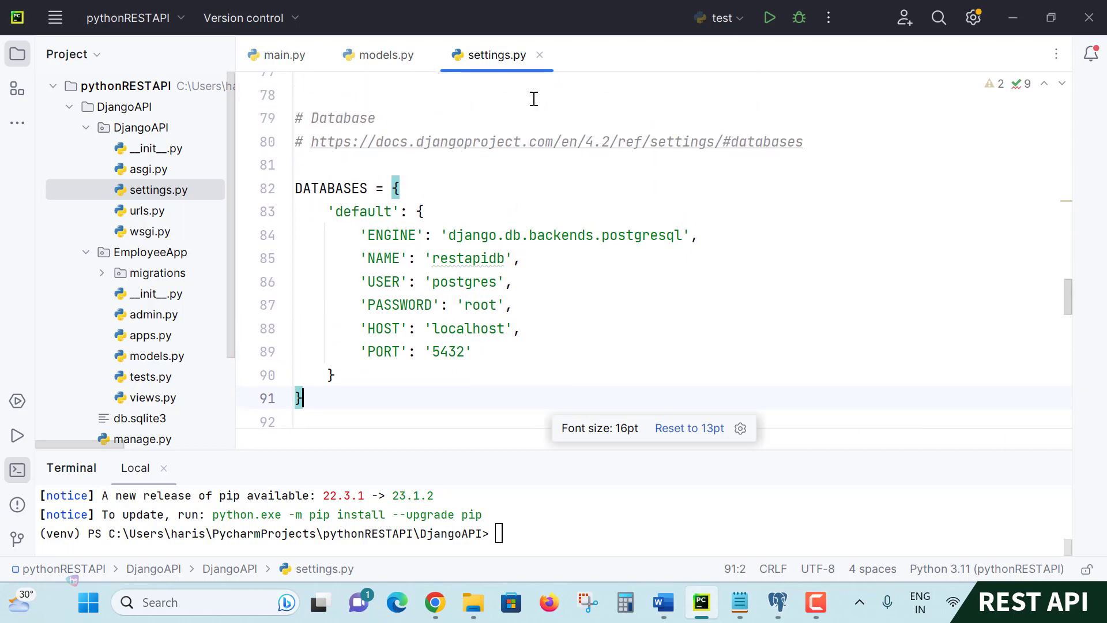
mouse_move(628, 279)
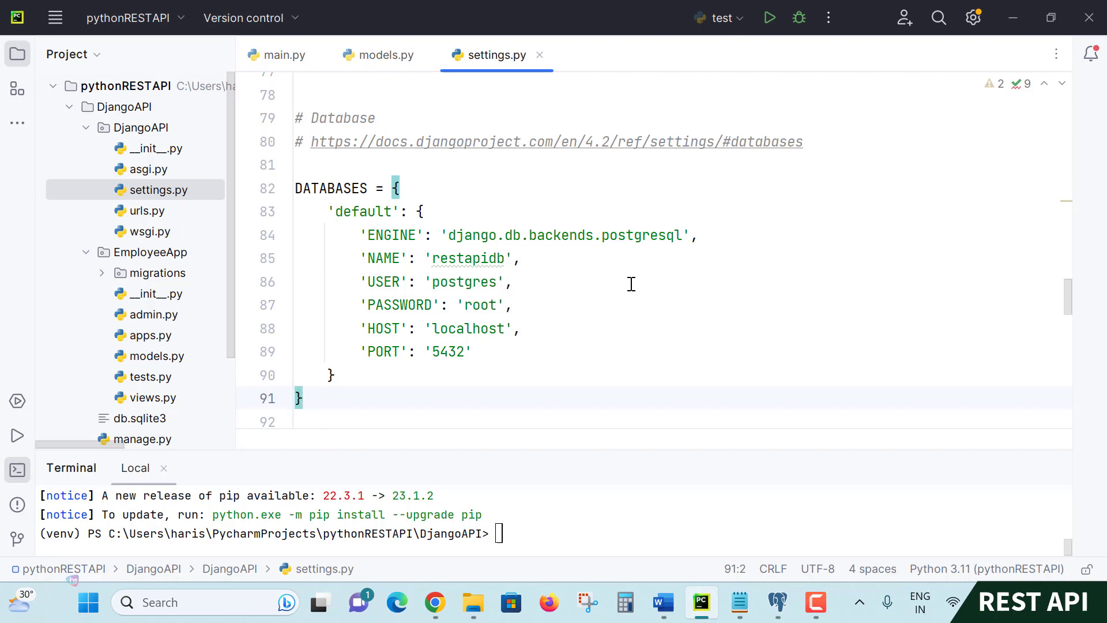
mouse_move(403, 246)
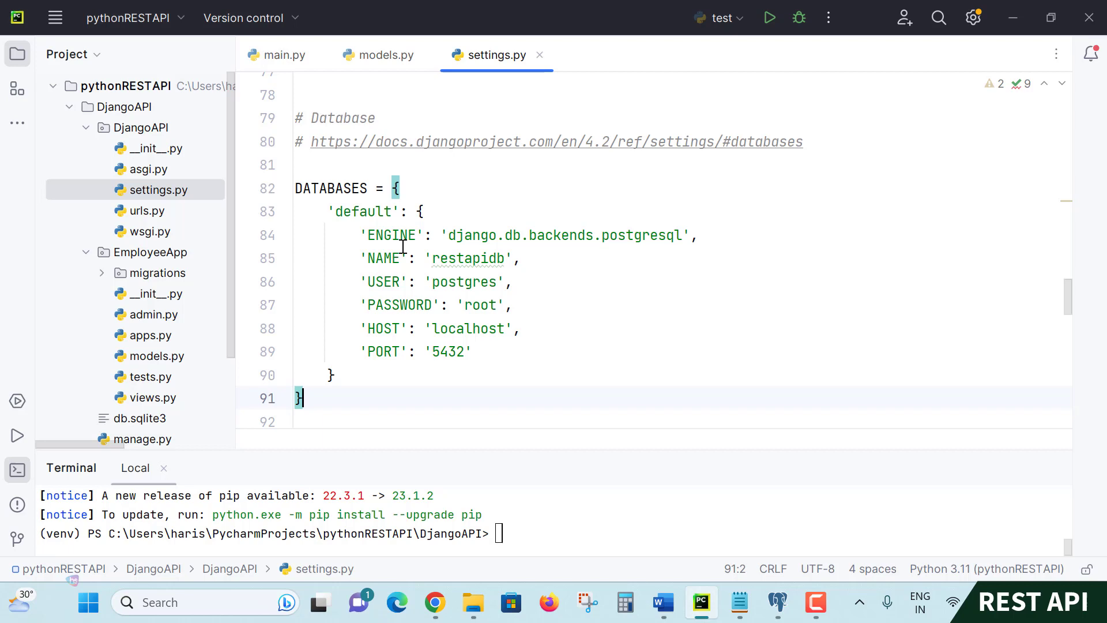
mouse_move(400, 265)
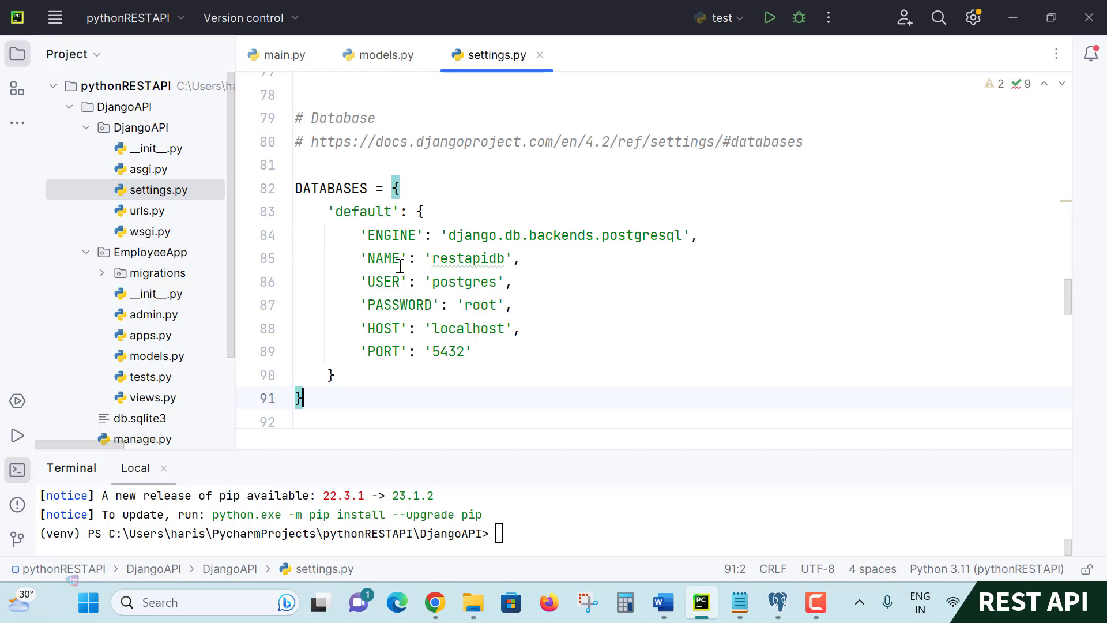
mouse_move(469, 281)
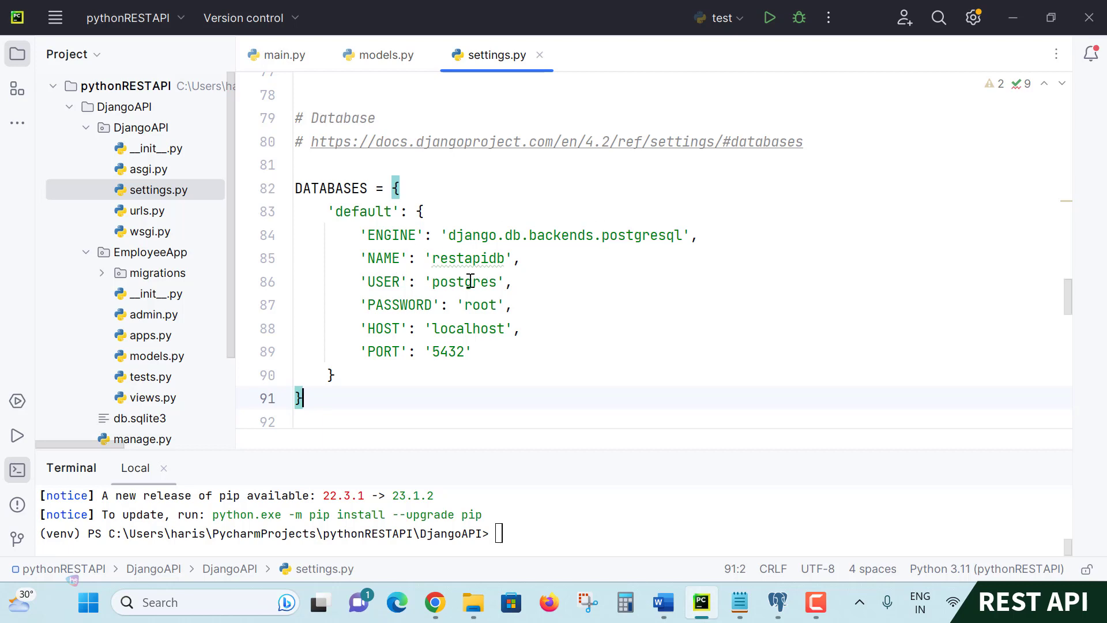
mouse_move(508, 312)
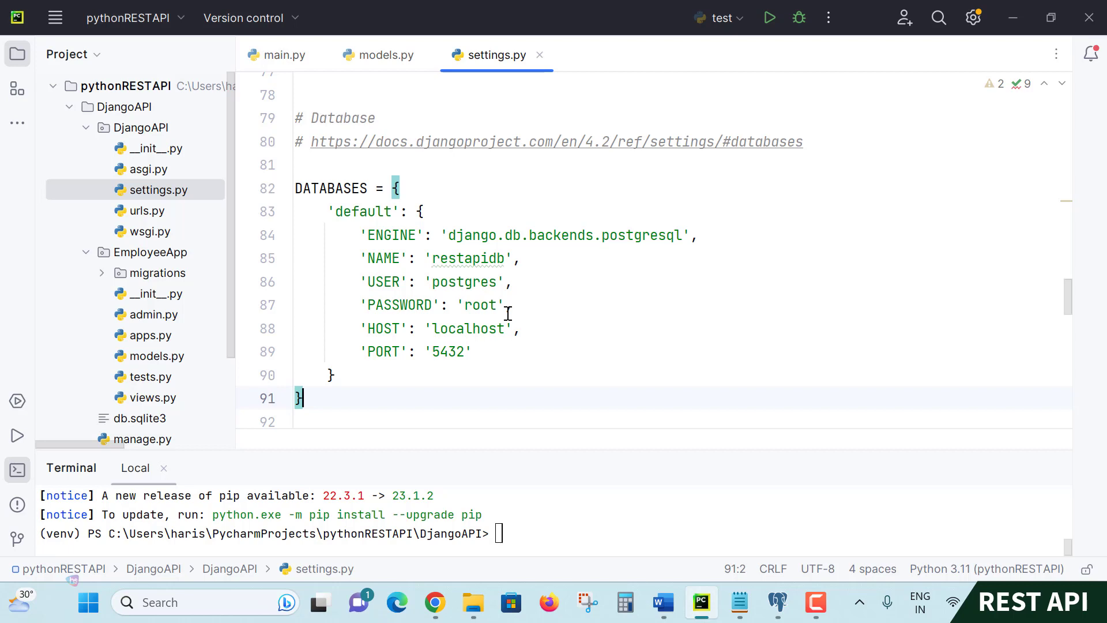
mouse_move(403, 306)
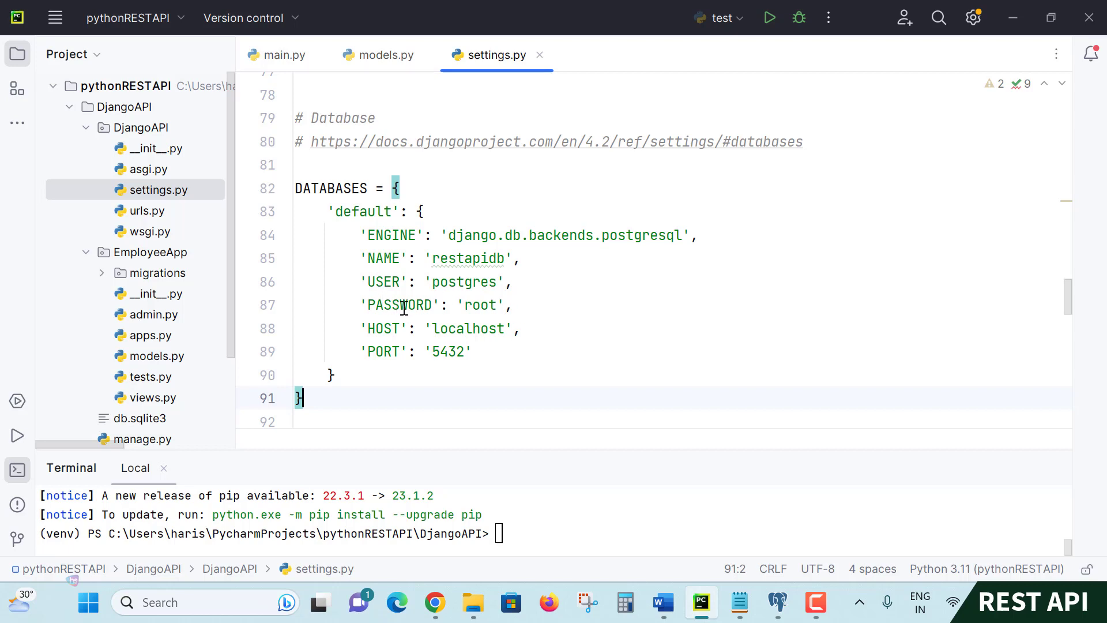
mouse_move(525, 305)
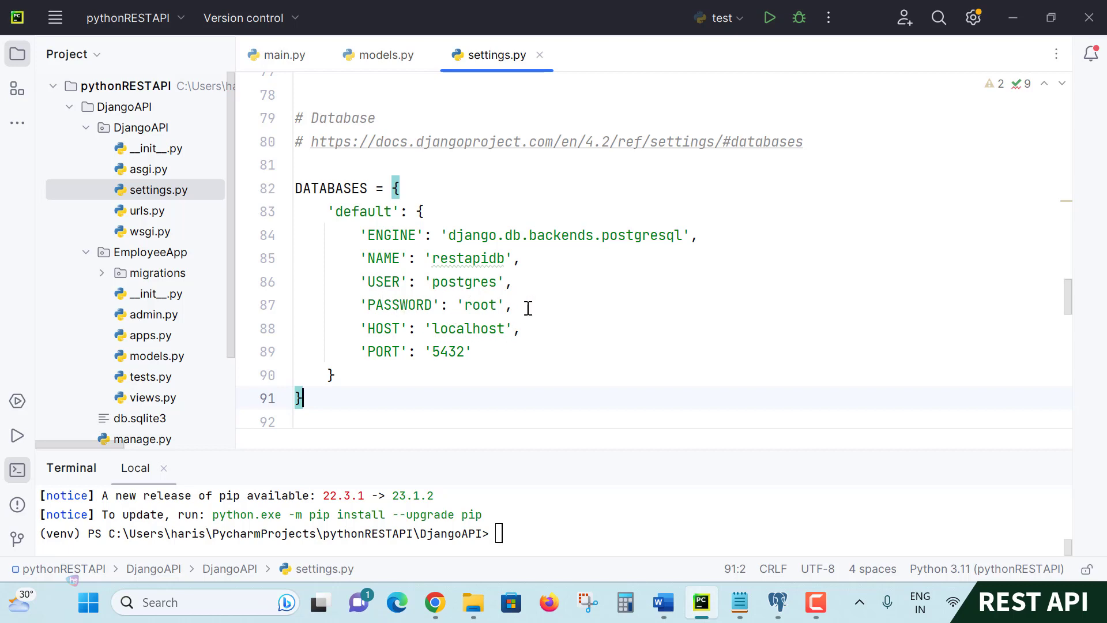
double_click(481, 304)
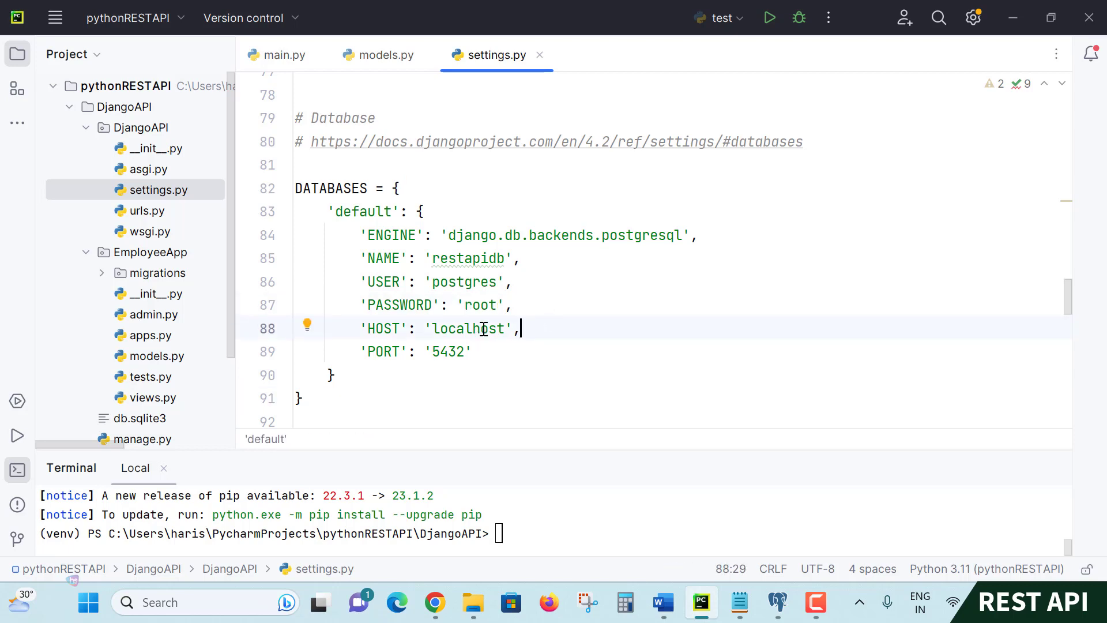
mouse_move(527, 354)
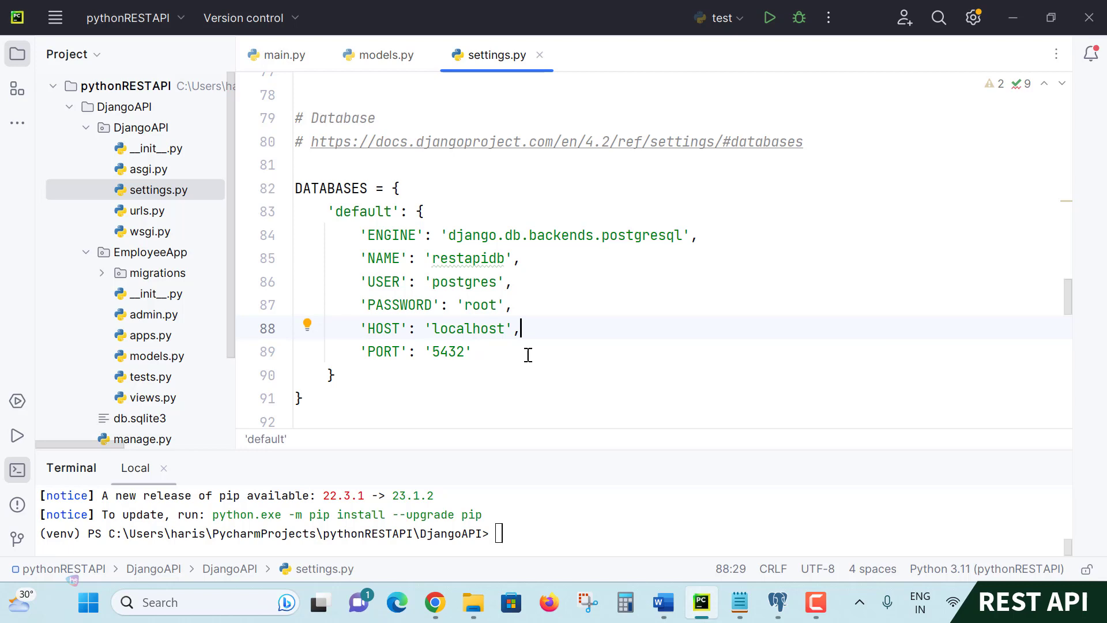
click(532, 350)
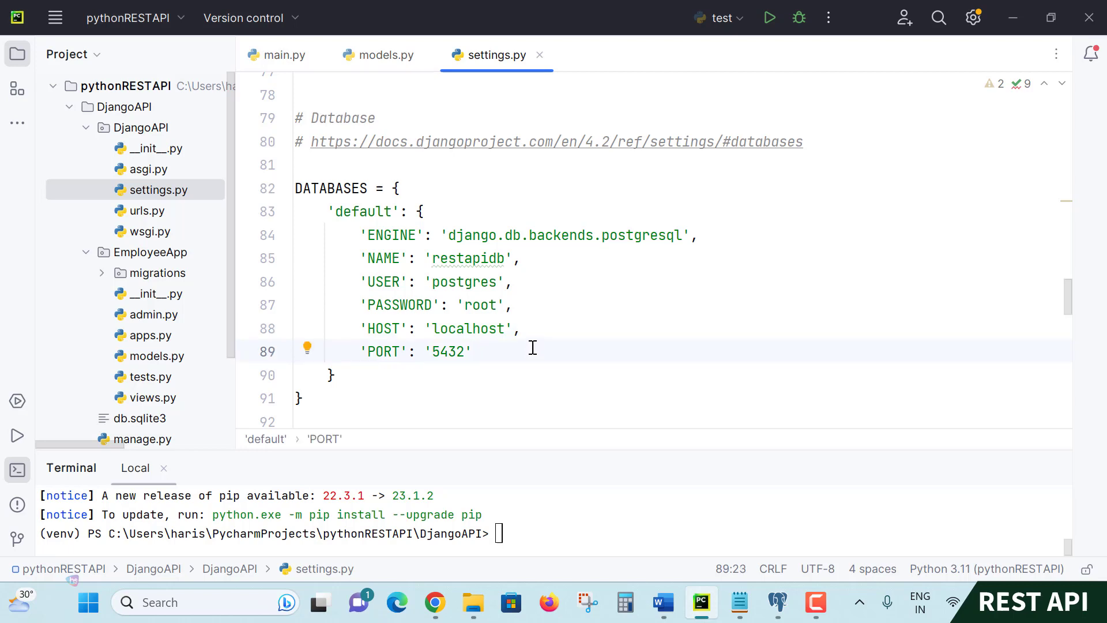
mouse_move(373, 338)
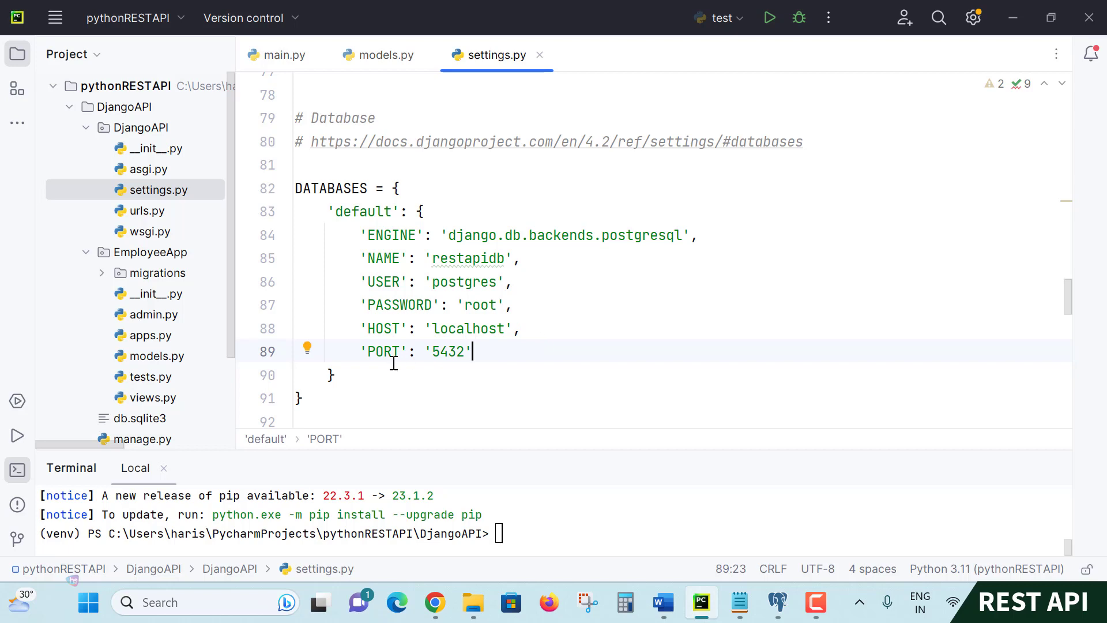
mouse_move(526, 281)
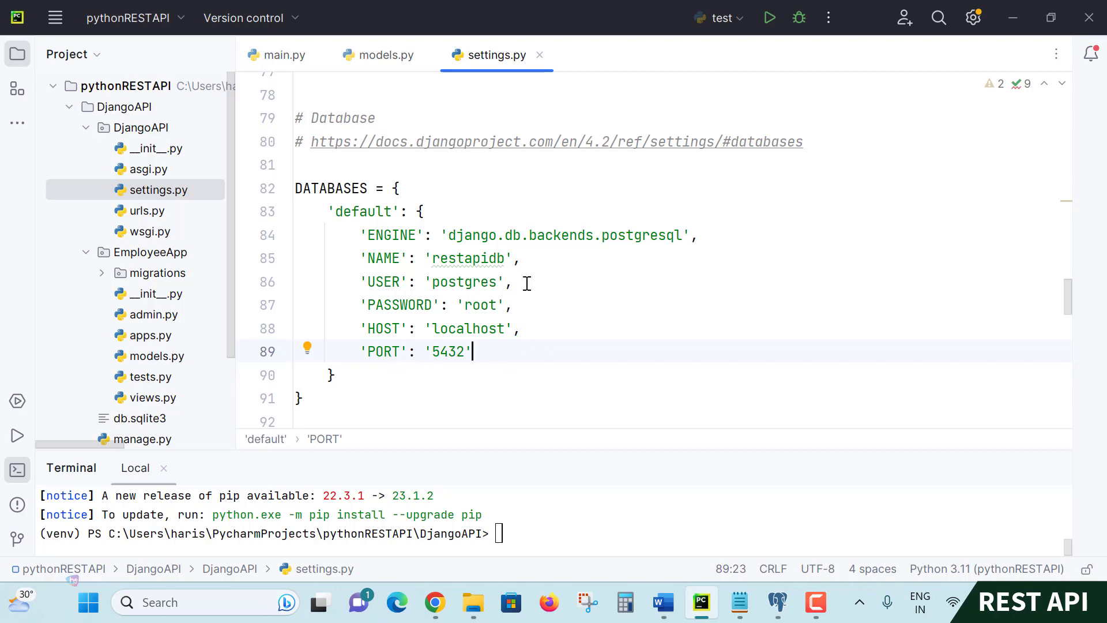
mouse_move(595, 352)
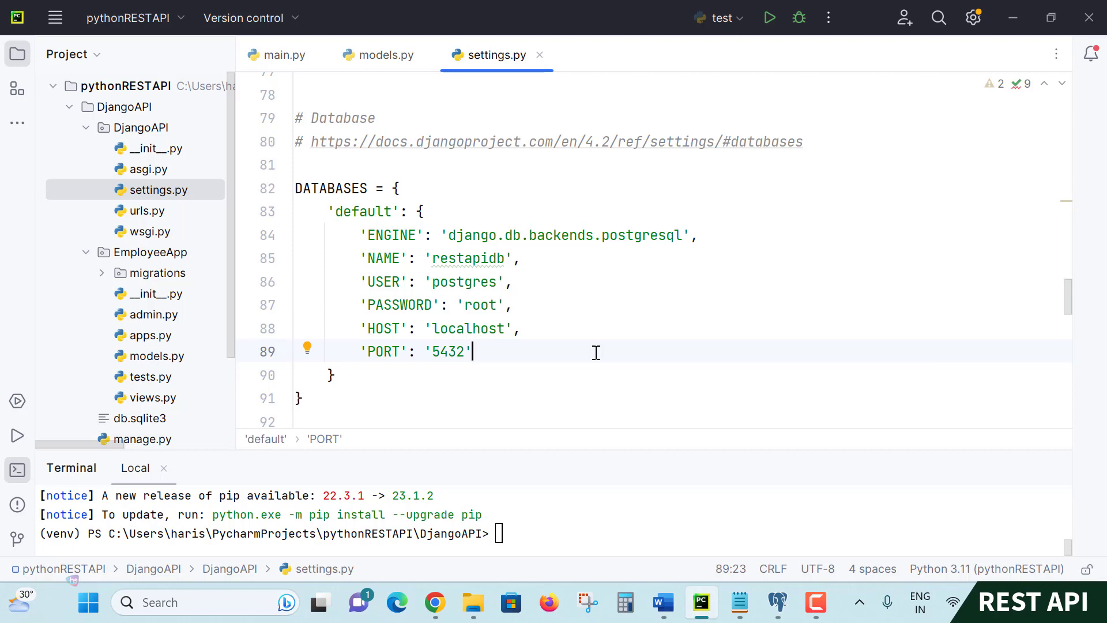
mouse_move(646, 341)
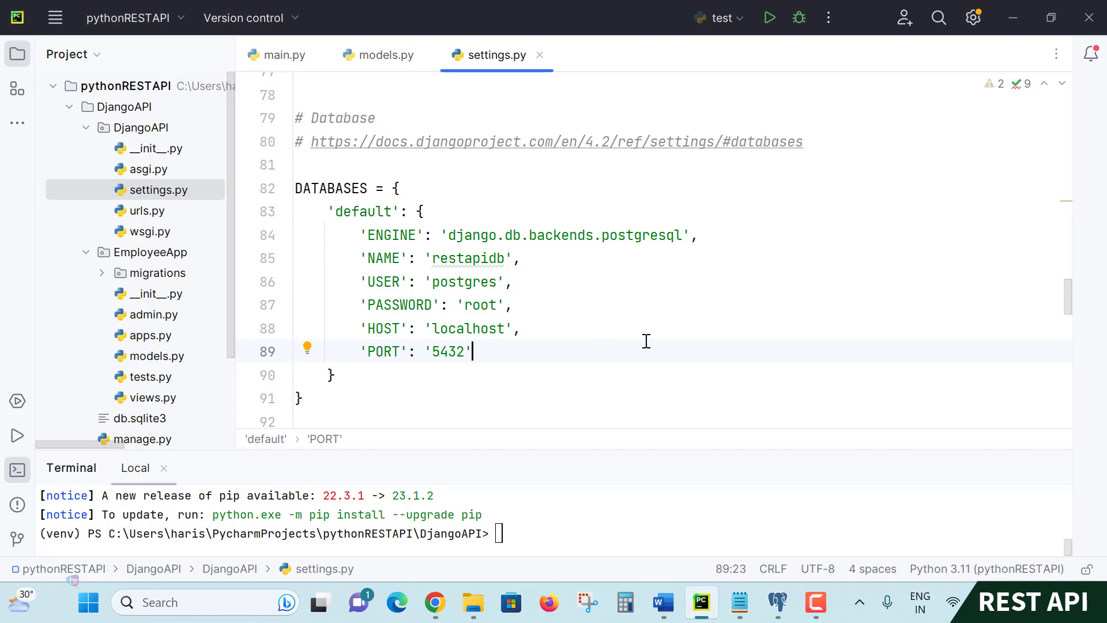